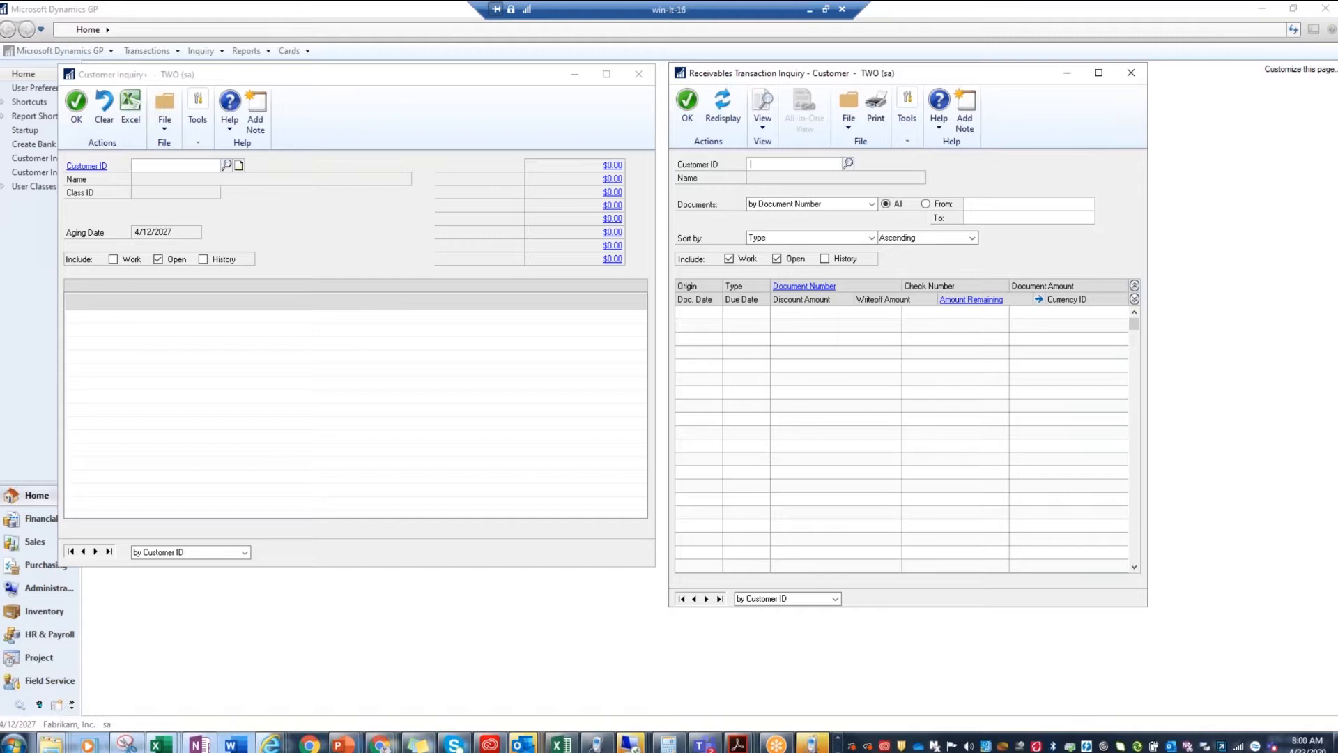
mouse_move(890, 164)
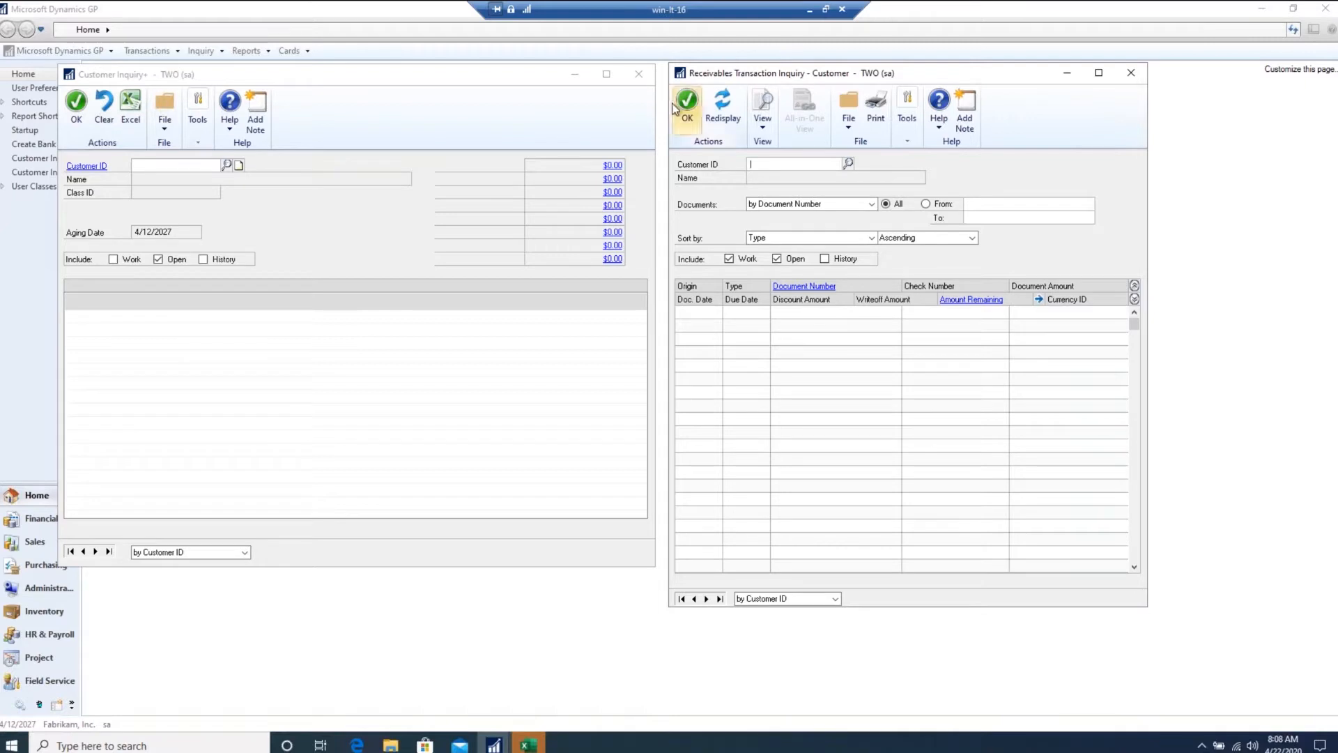
mouse_move(719, 36)
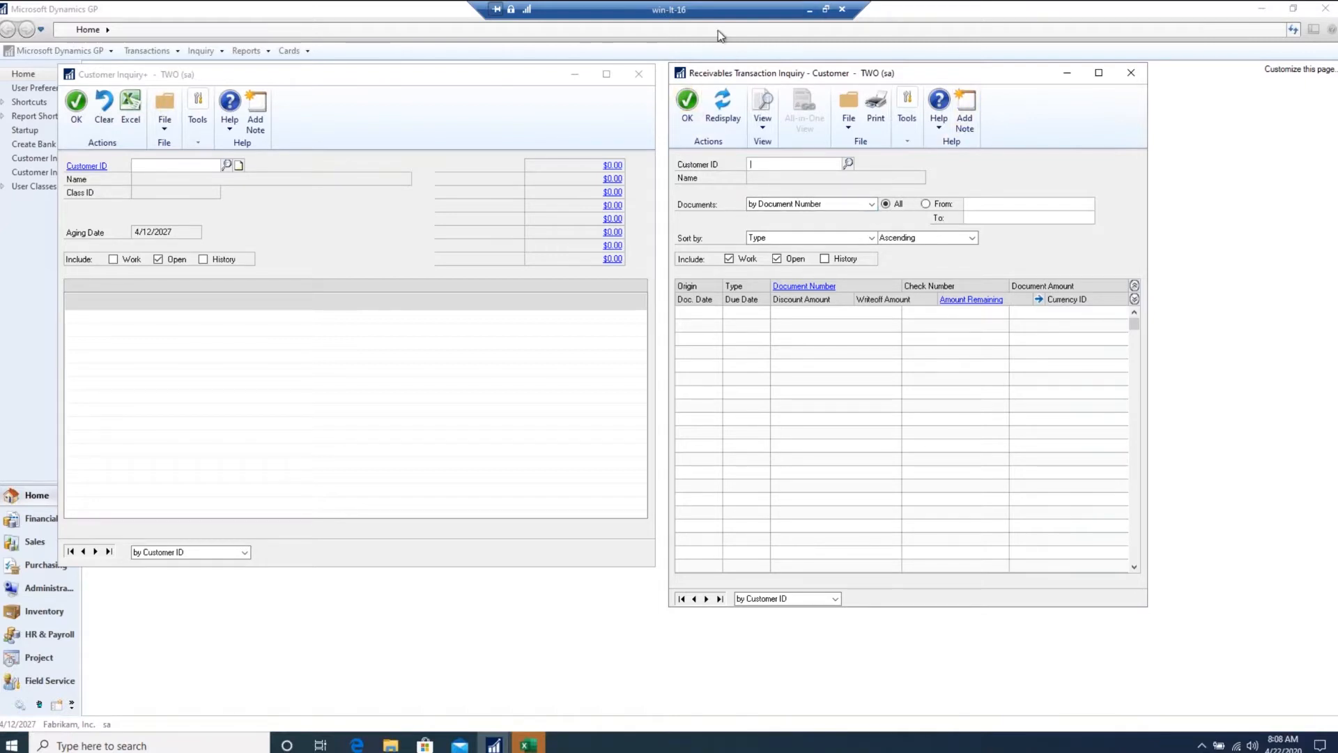
Enter customer 101 and pick ACCURATE PRINTING from the lookup suggestions.
text(10)
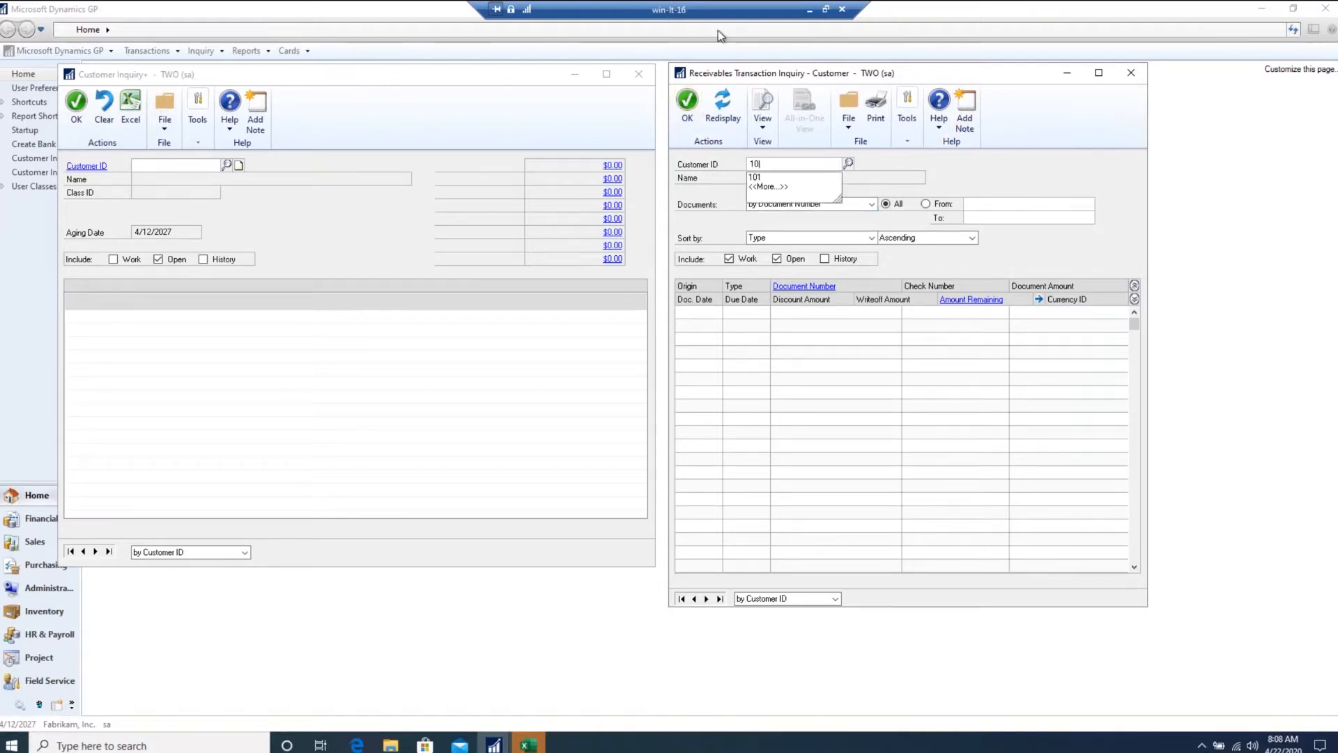
click(754, 176)
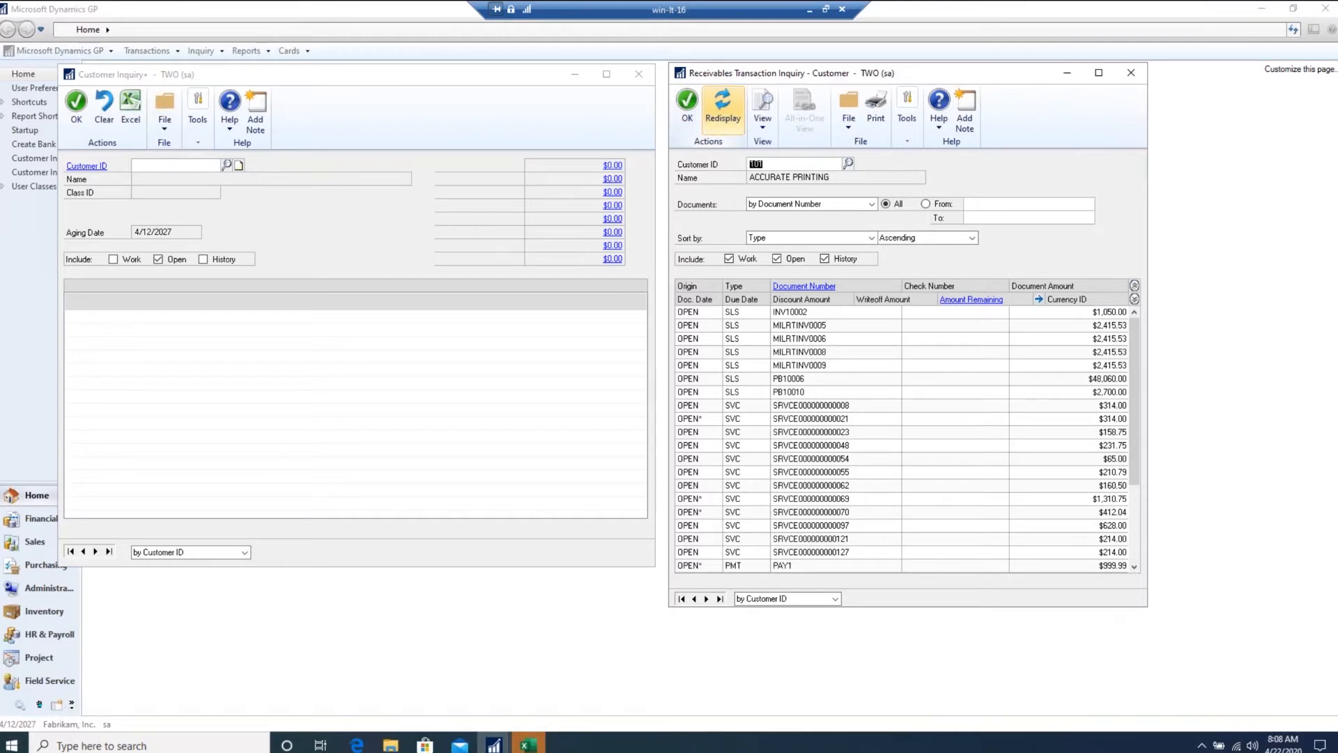
mouse_move(1122, 296)
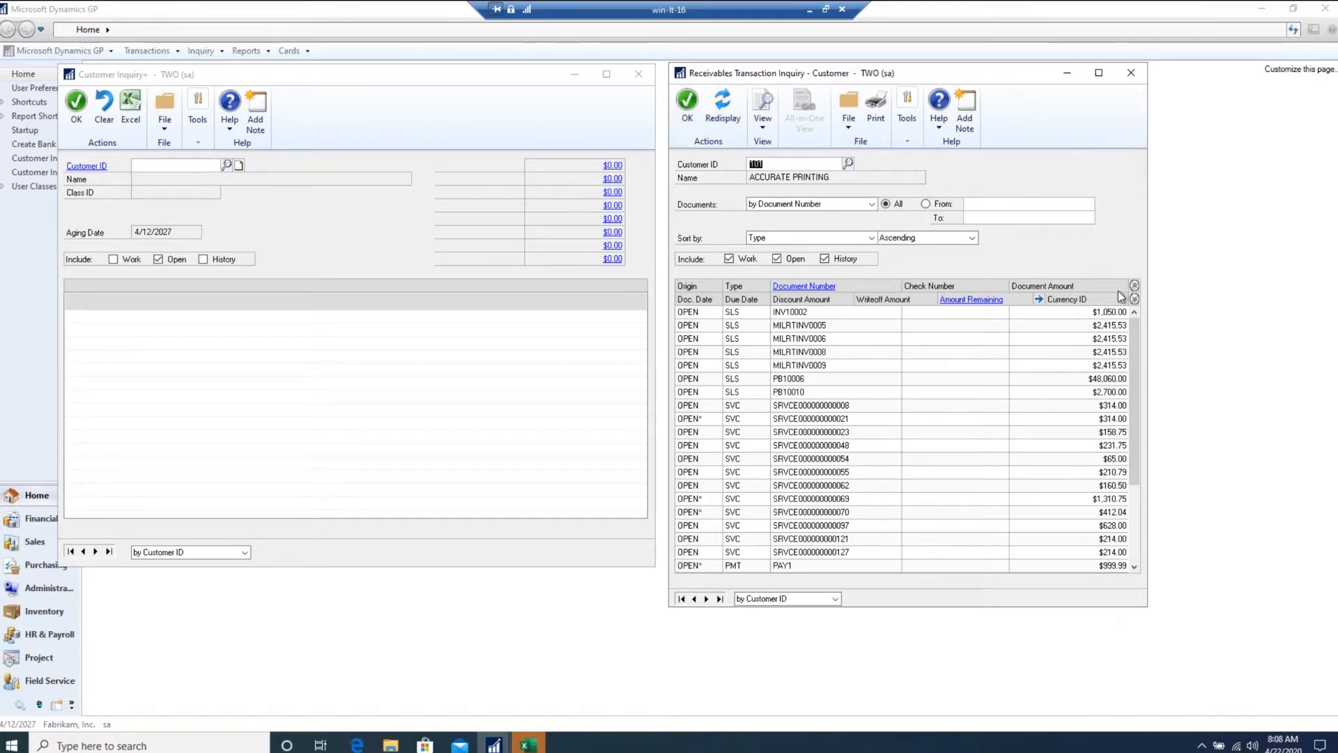
Expand the transaction list, select invoice MILRTINV0008, and choose documents by Document Date.
click(1135, 299)
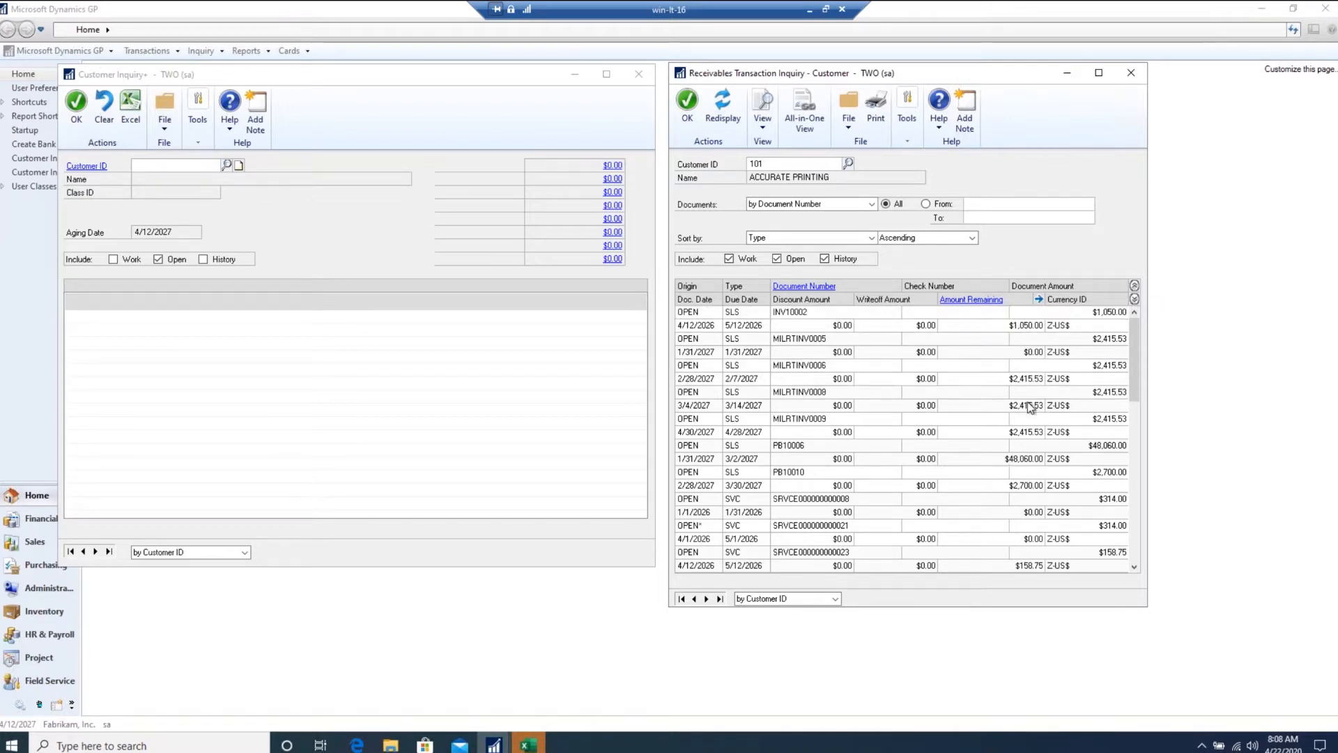
click(905, 397)
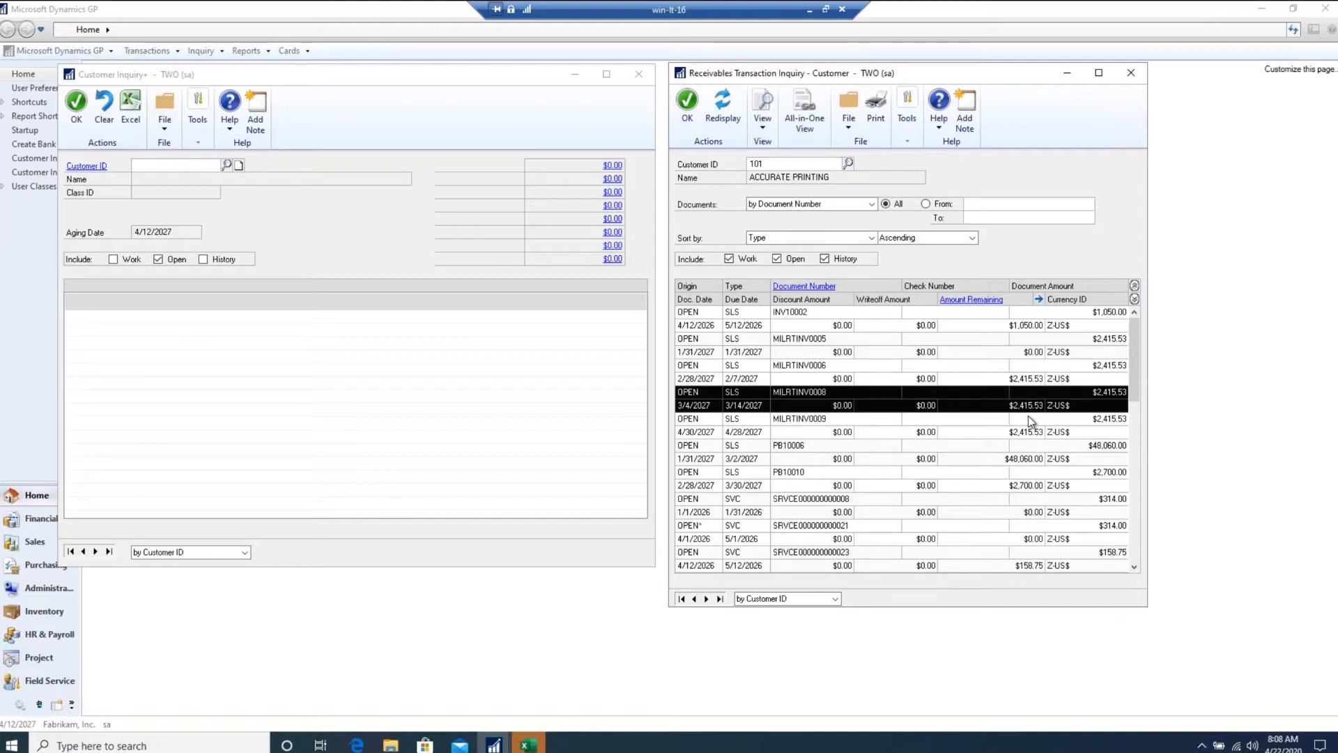
mouse_move(878, 221)
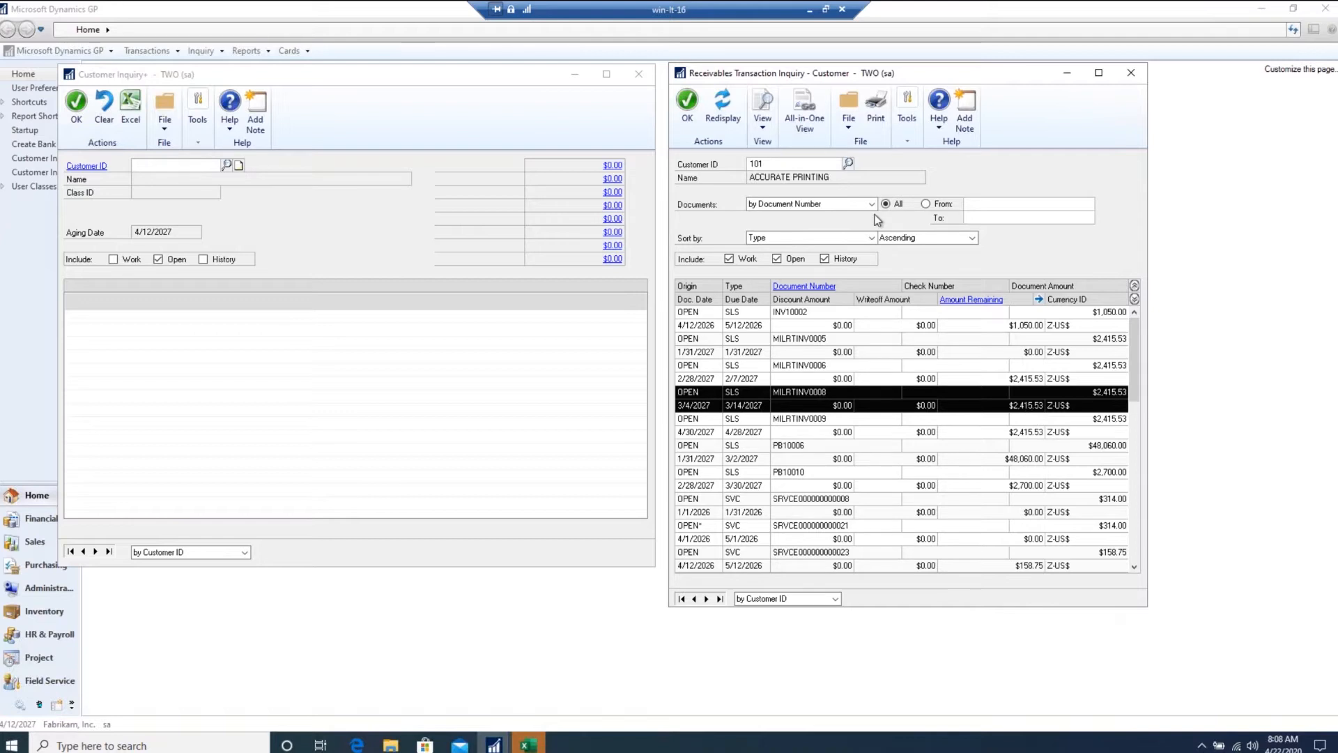
click(809, 202)
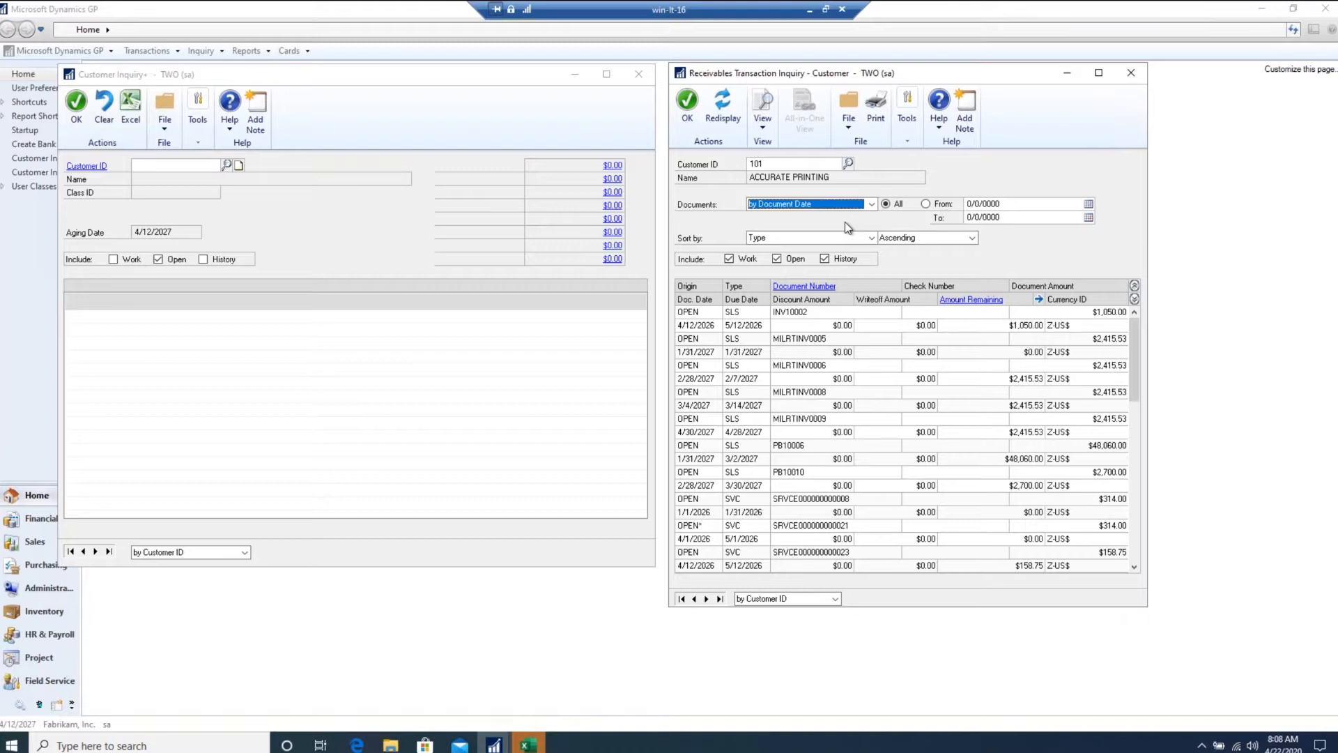
mouse_move(444, 76)
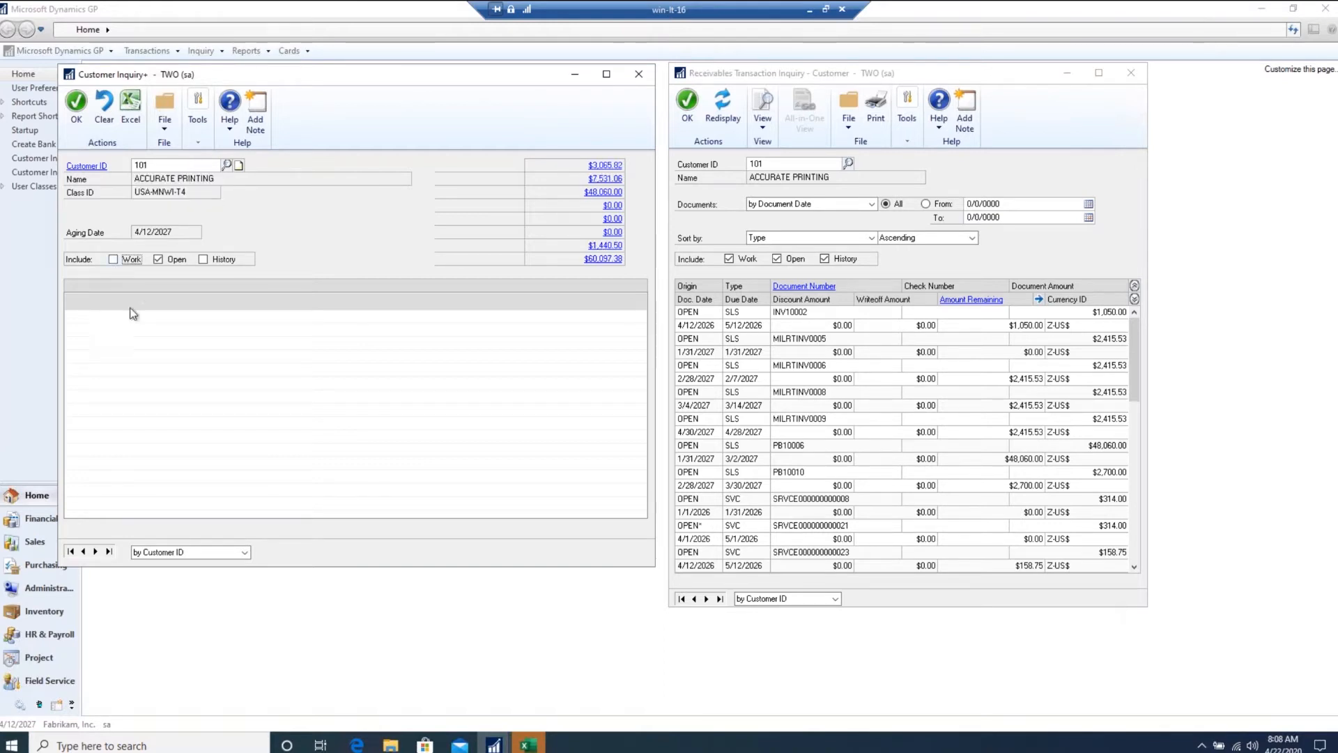
mouse_move(595, 178)
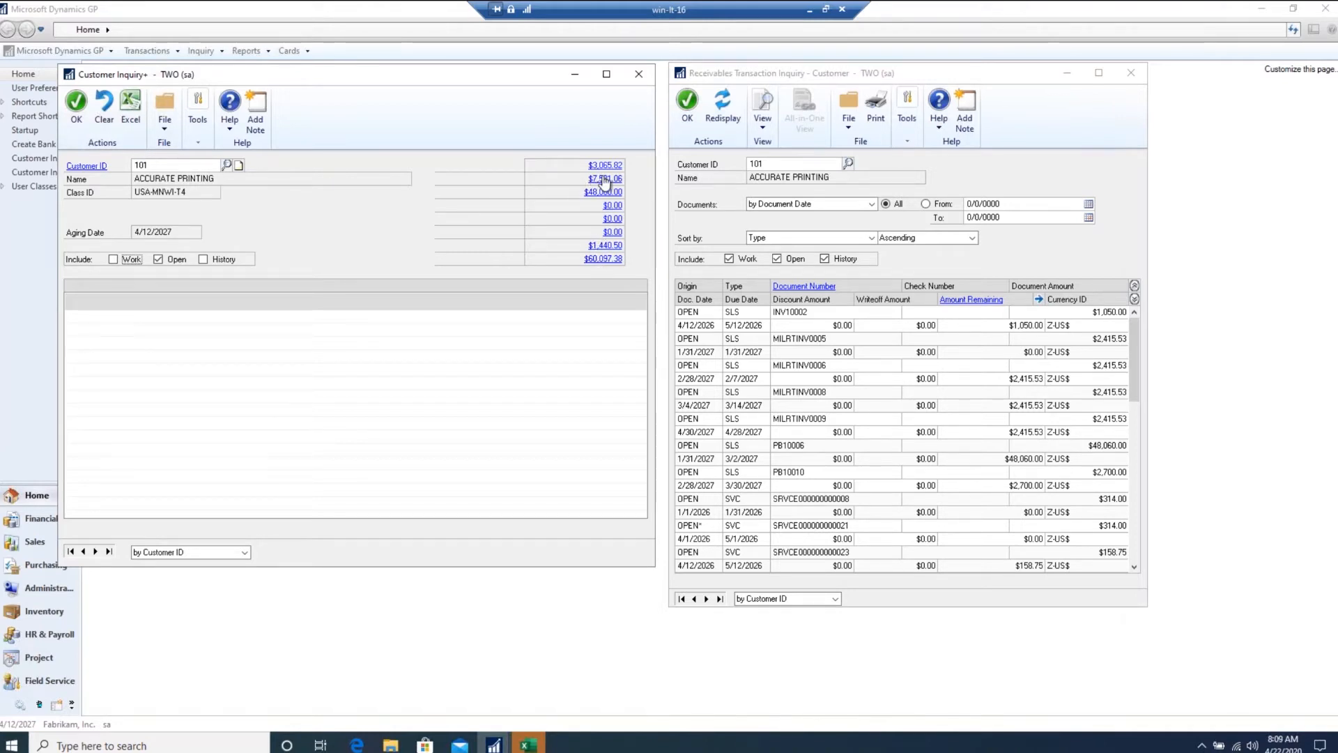
List the $7,531.06 aging bucket's transactions, select MILRTINV0006 and PB10010, and reorder the list.
click(603, 178)
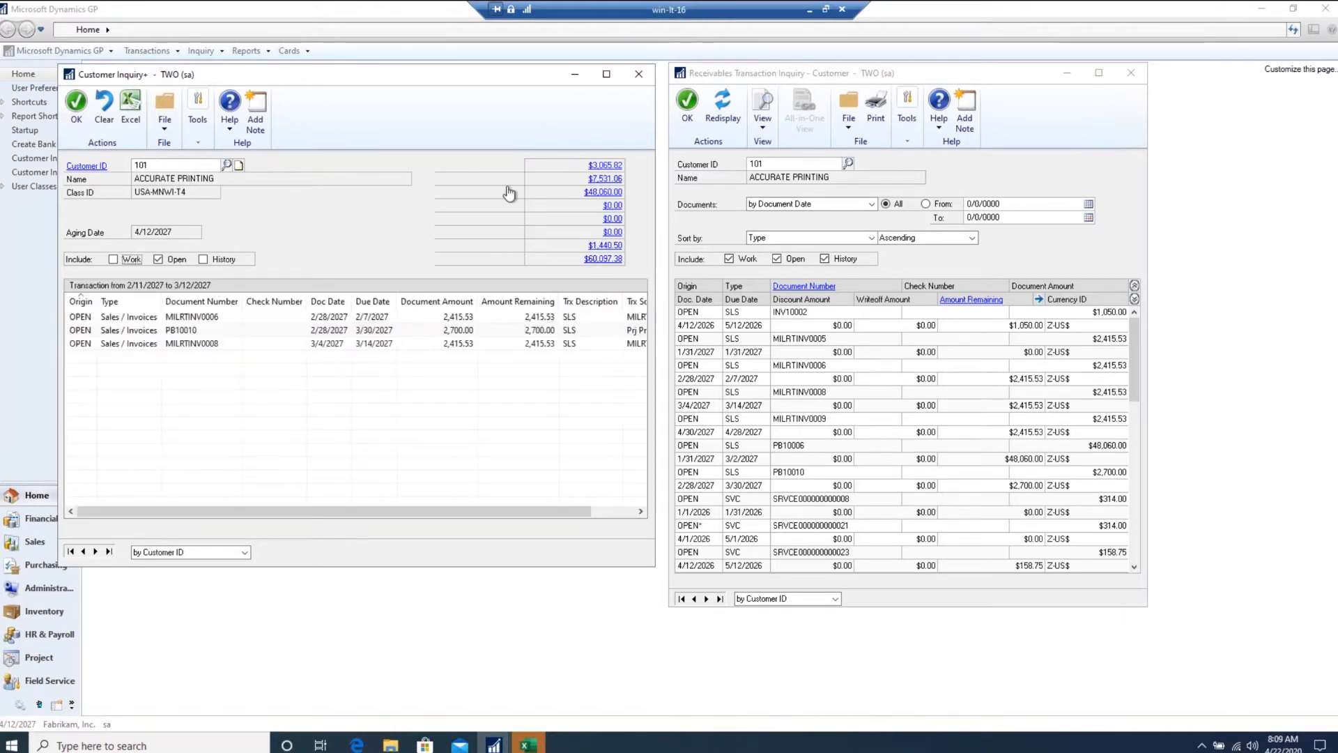
click(193, 315)
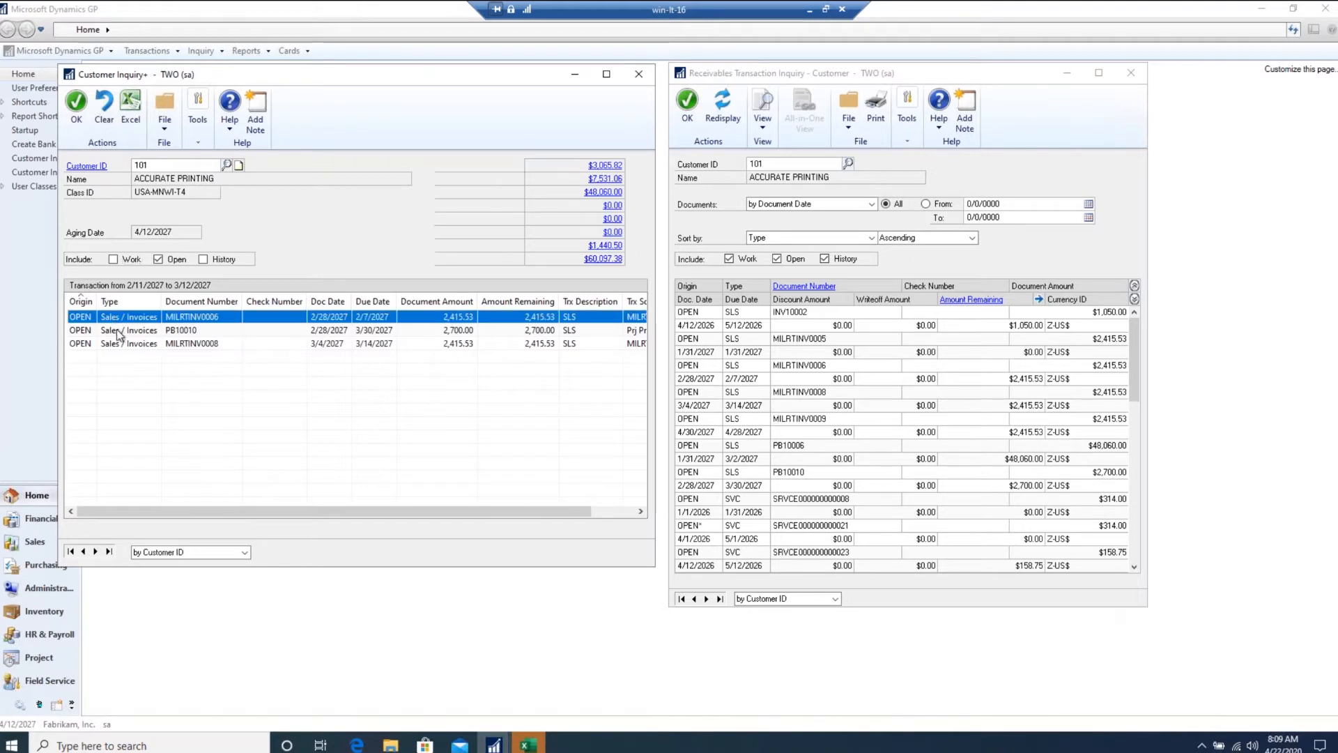
click(179, 330)
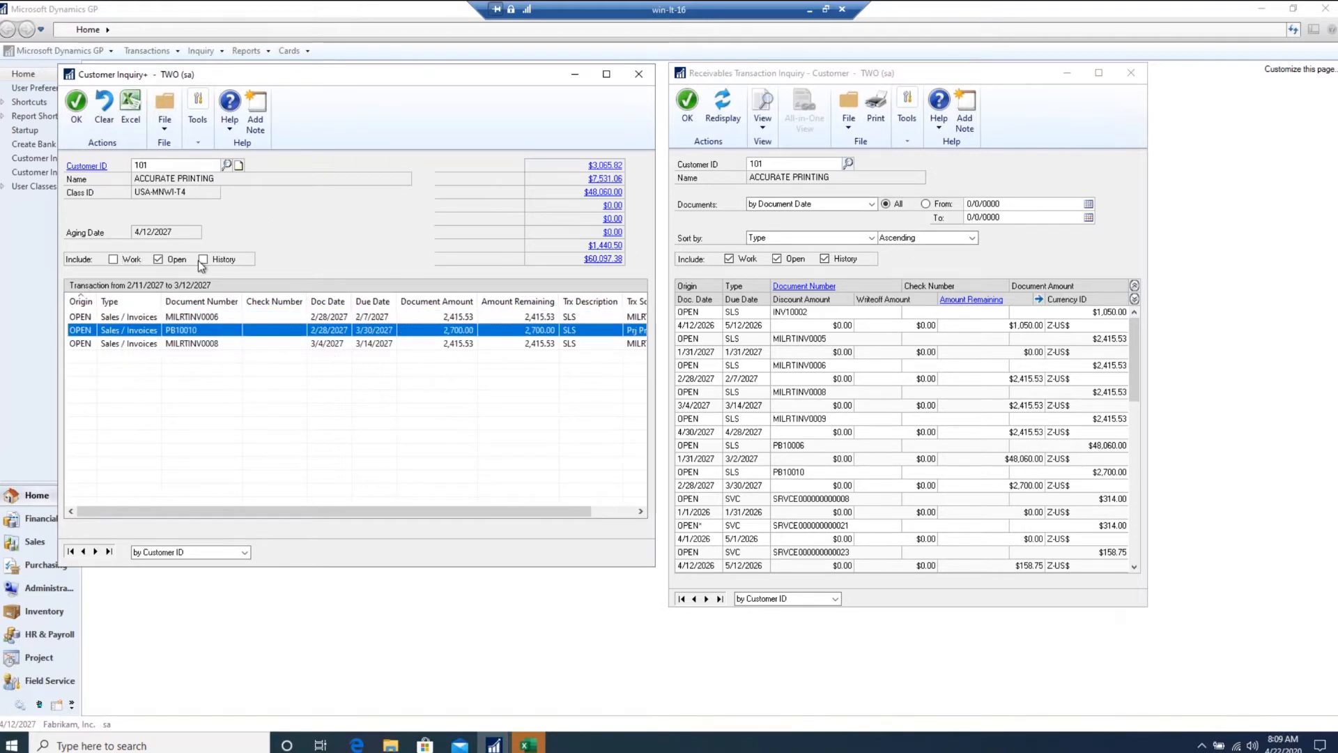
mouse_move(185, 356)
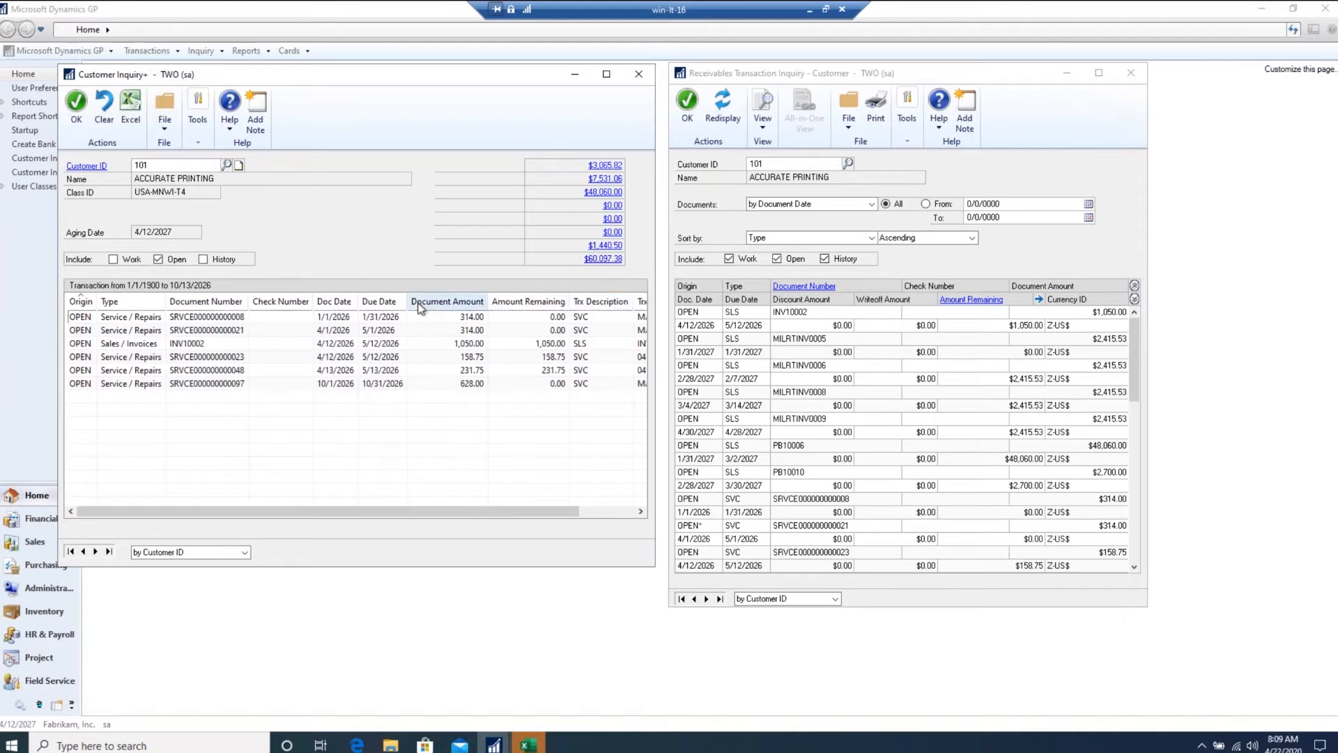
mouse_move(437, 357)
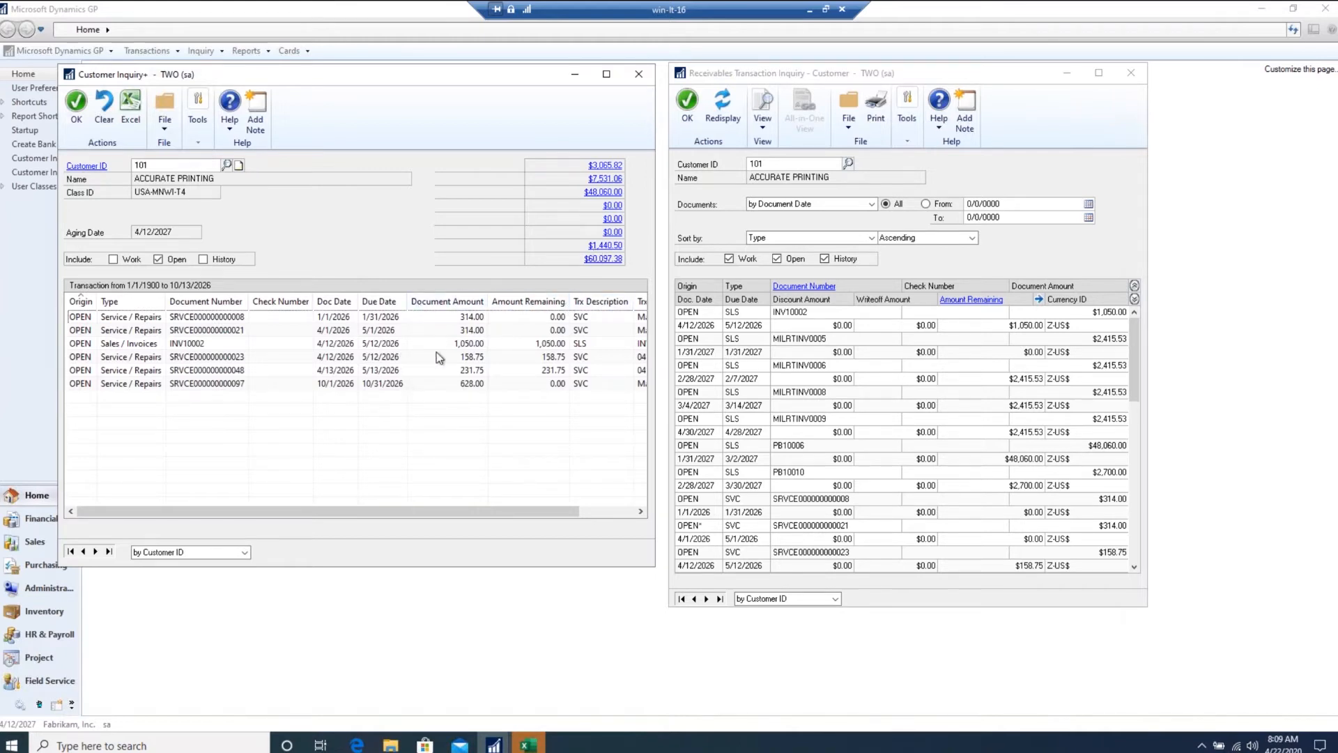
mouse_move(152, 351)
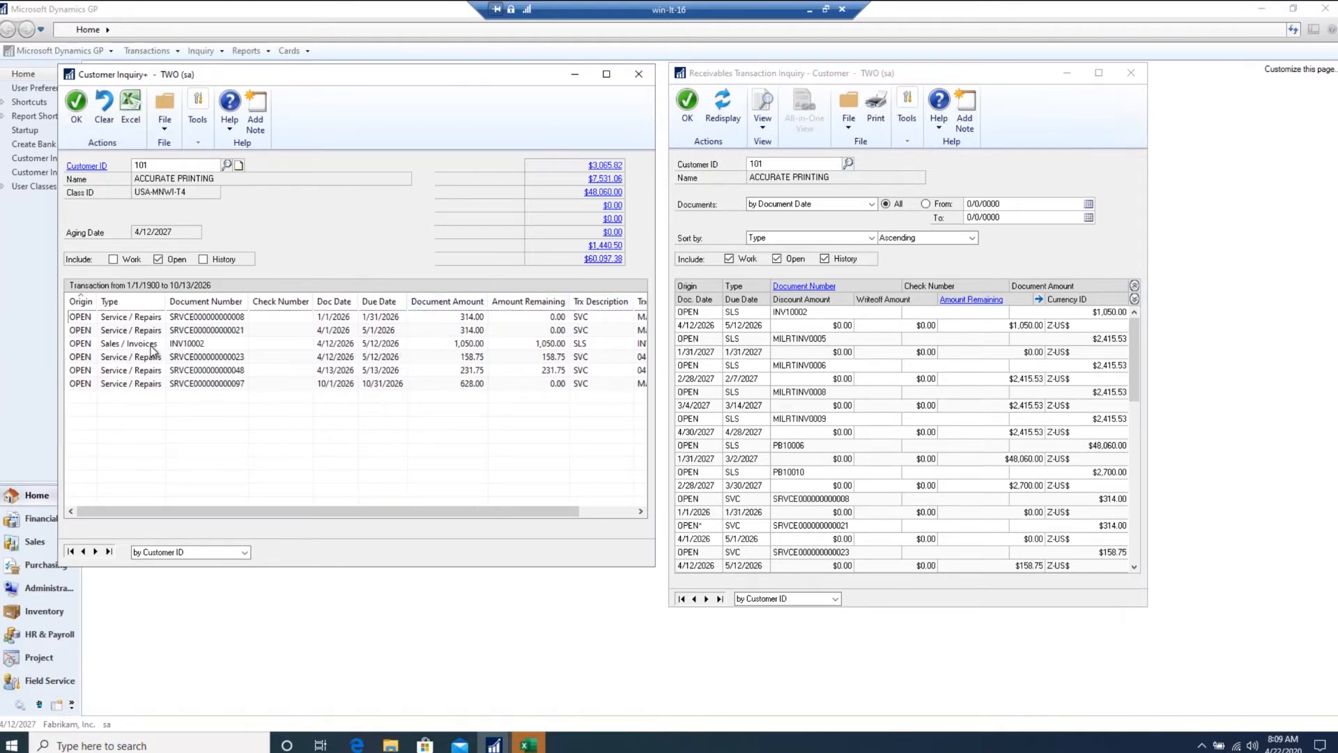
mouse_move(585, 280)
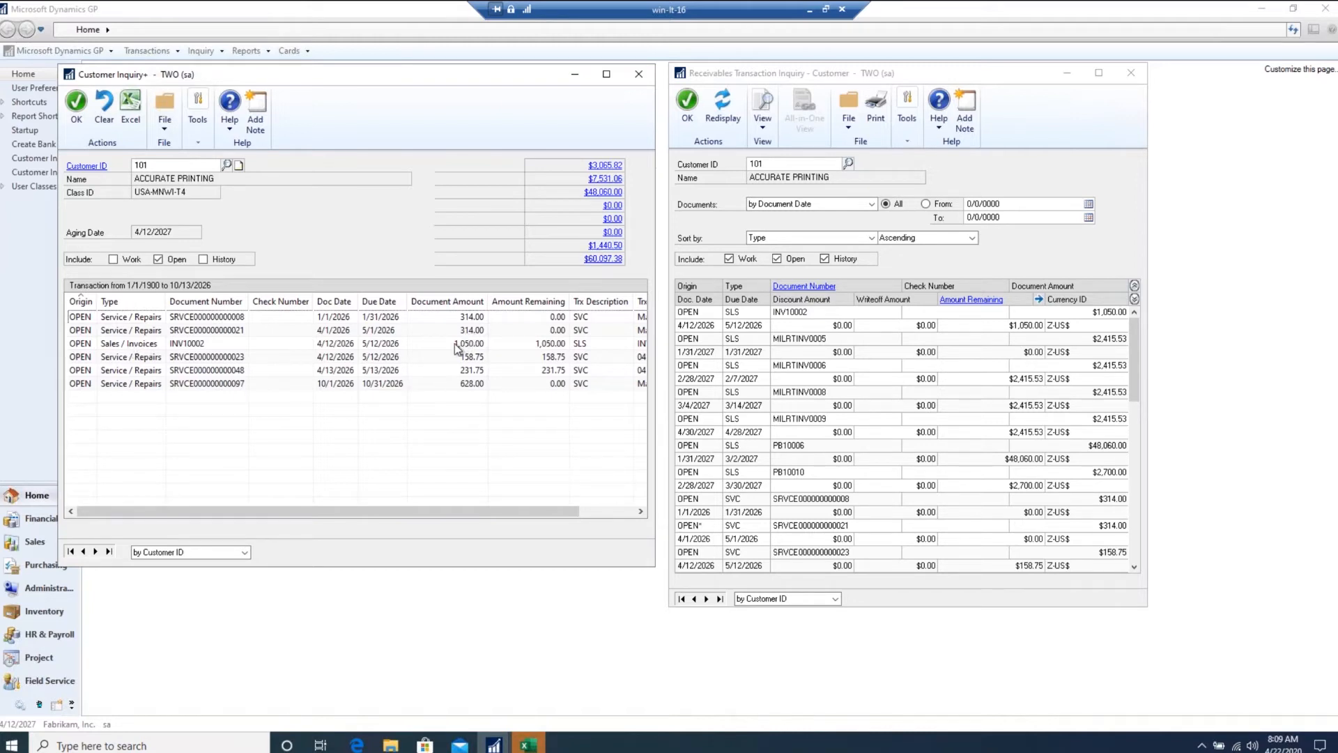
click(445, 300)
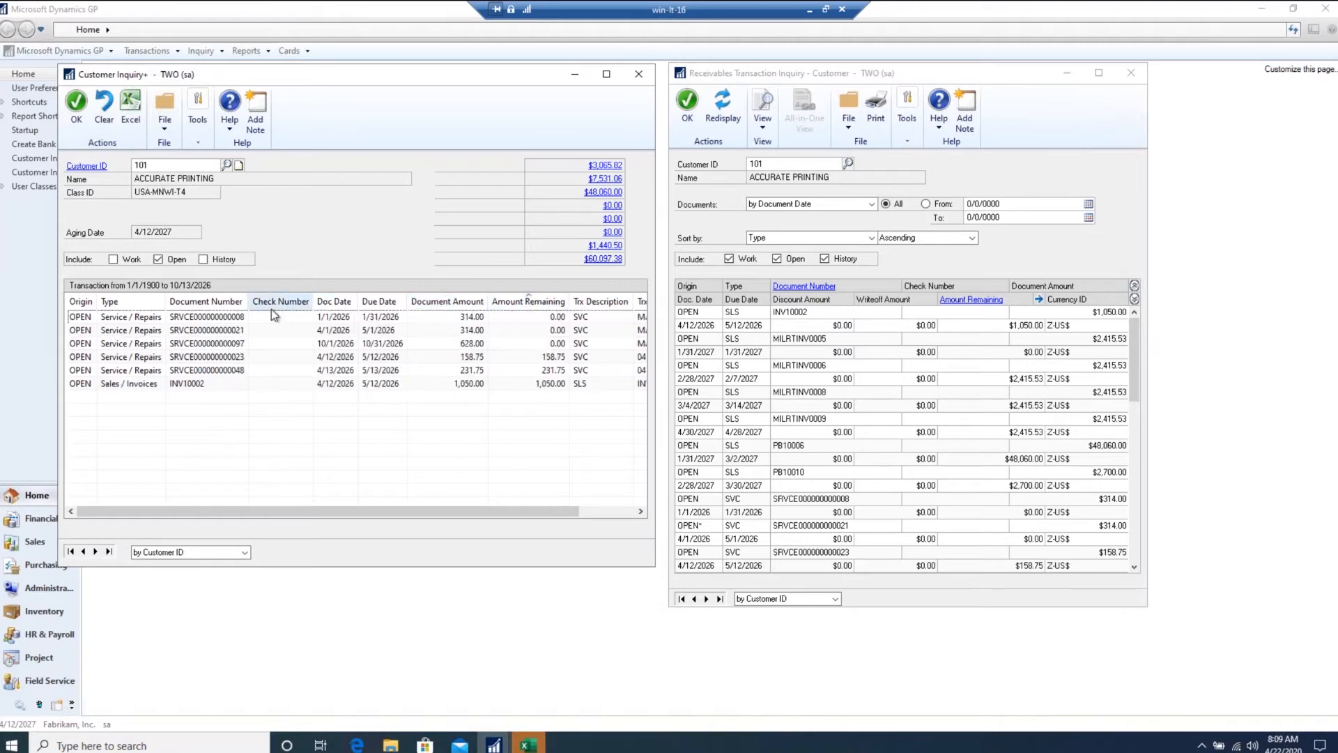
click(206, 301)
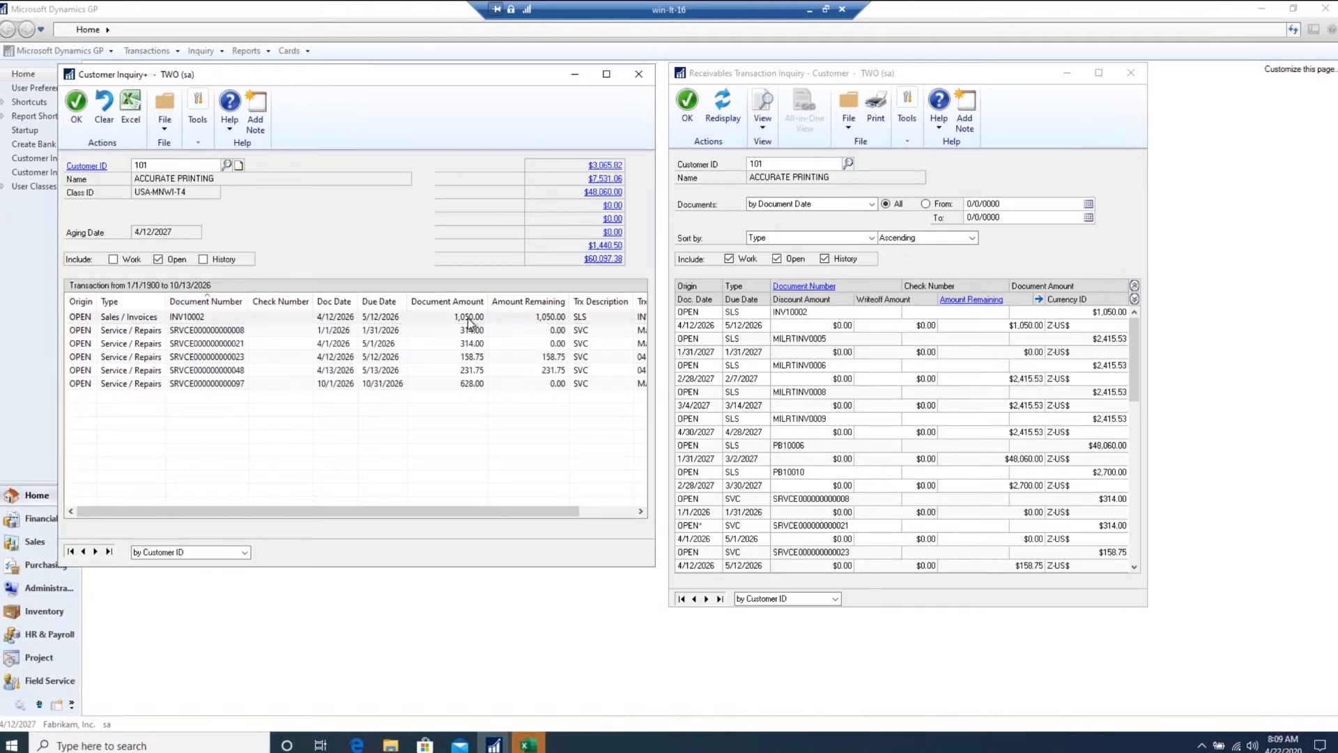
double_click(186, 316)
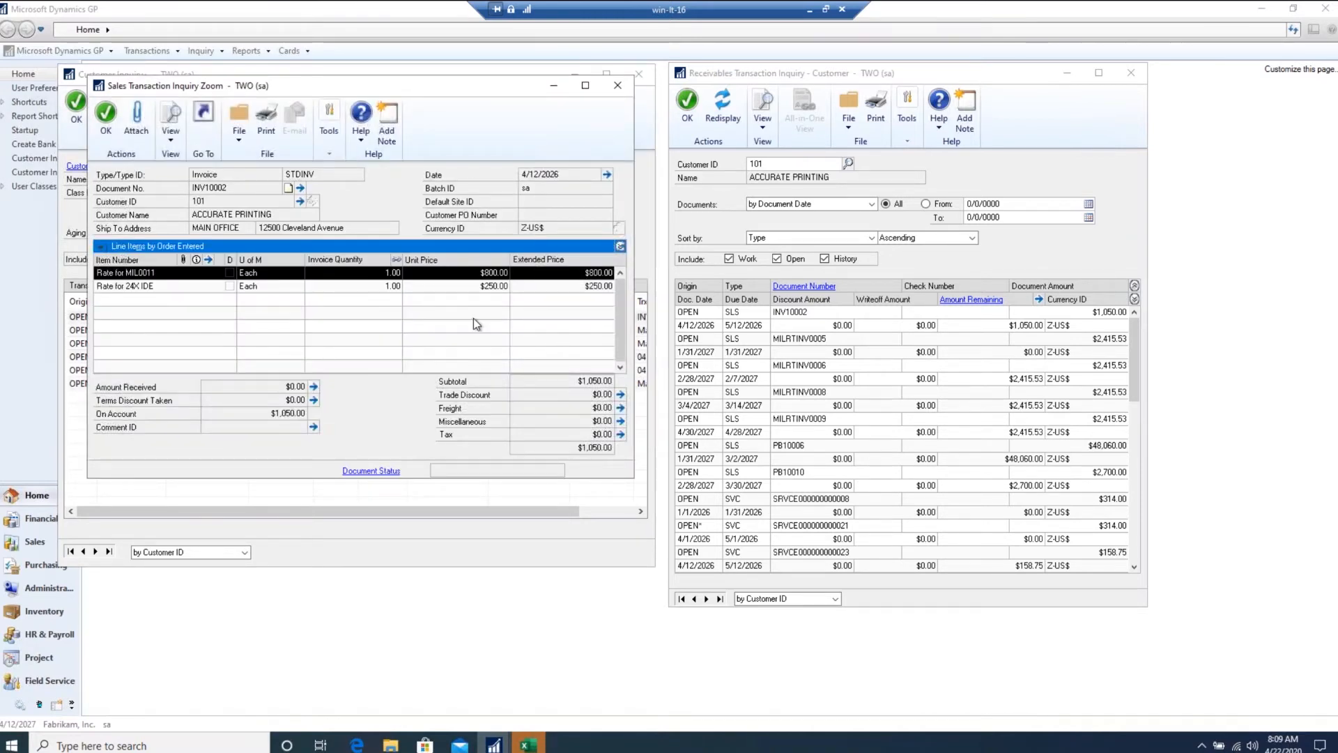
mouse_move(977, 312)
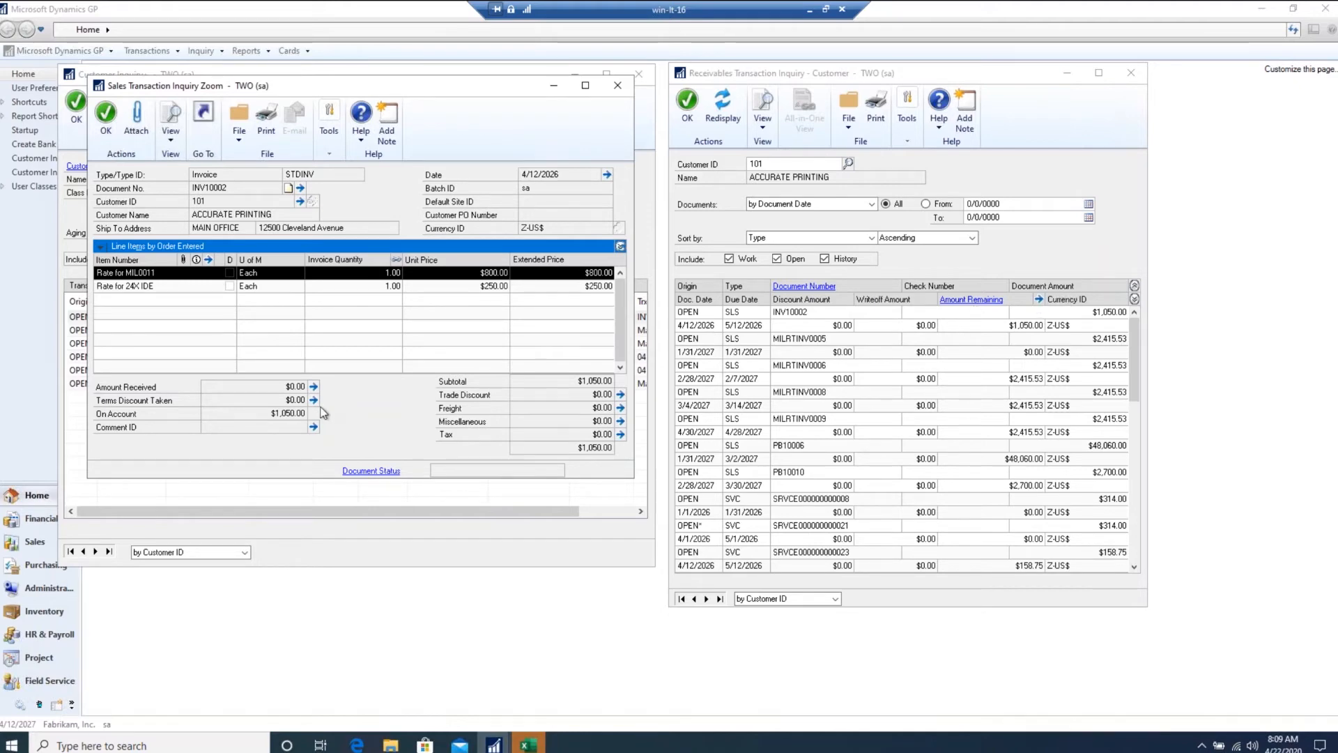
mouse_move(271, 321)
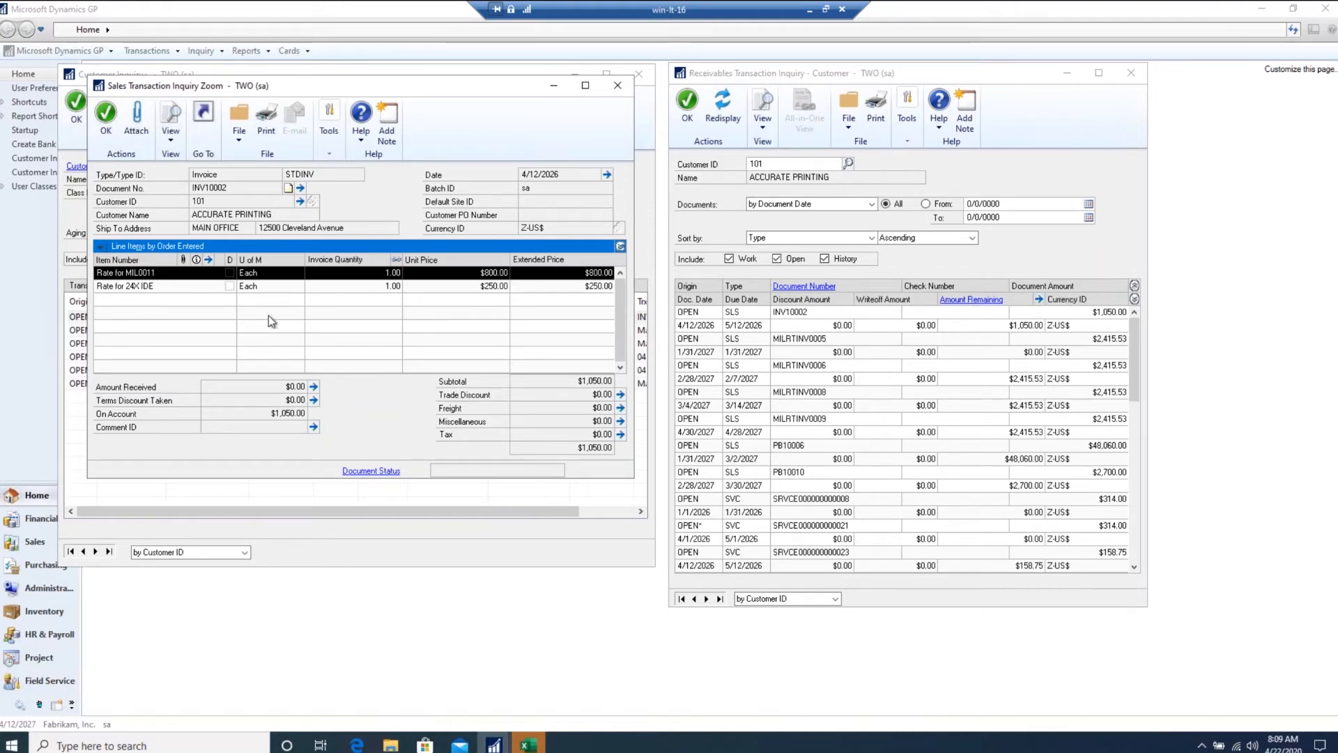
mouse_move(409, 46)
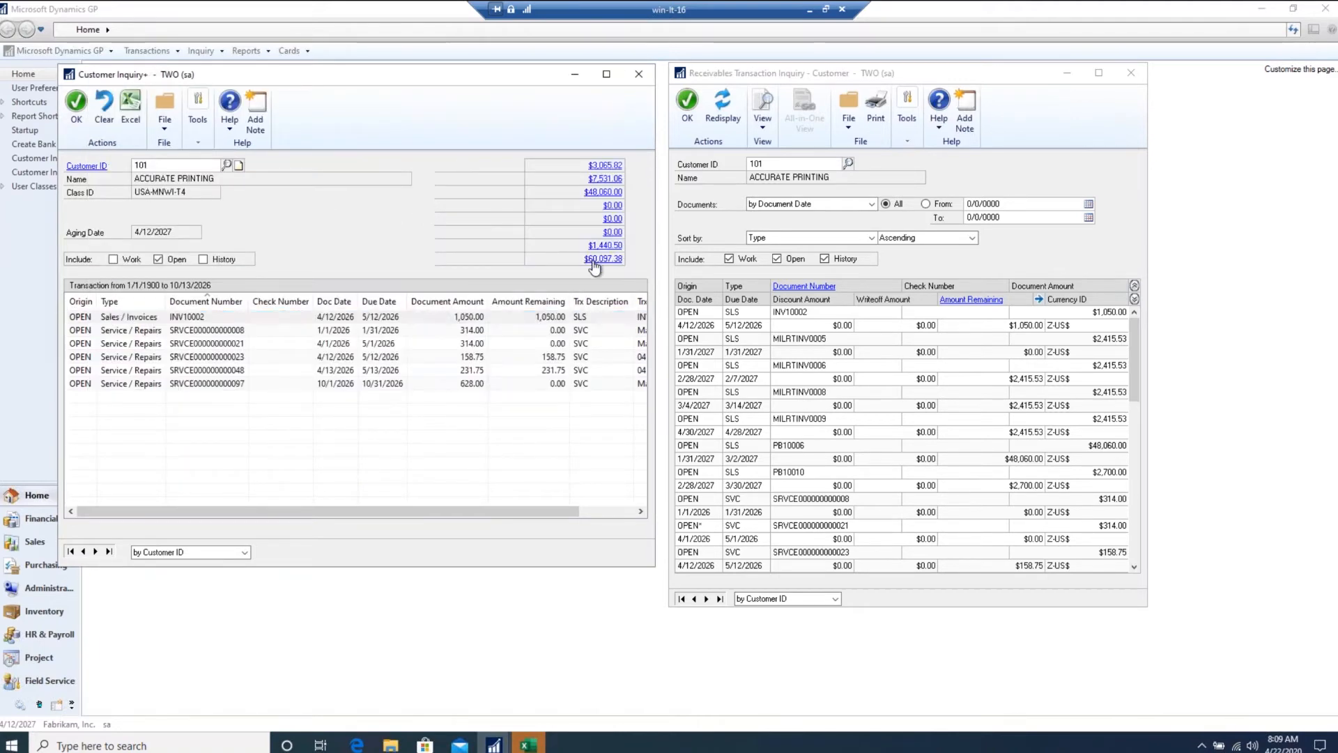
Use the $60,097.38 total link to list every open transaction for customer 101.
click(603, 259)
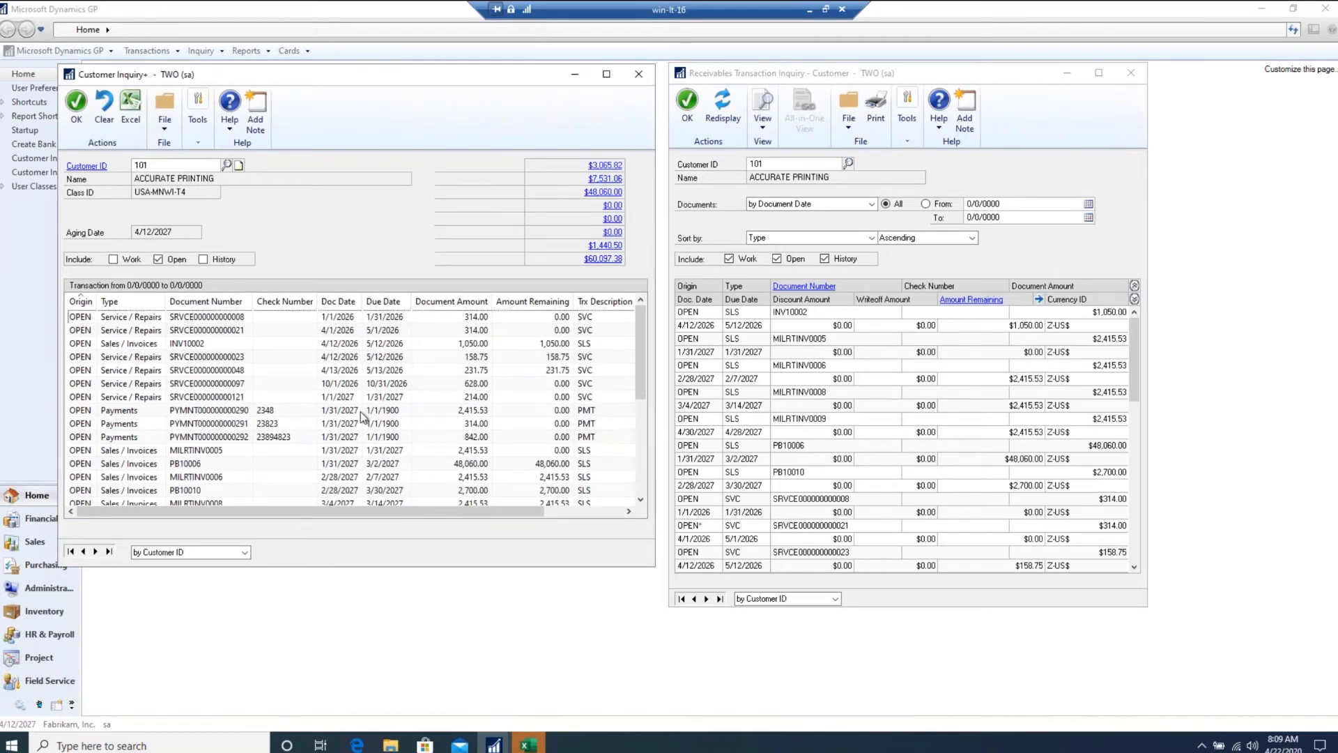
mouse_move(141, 273)
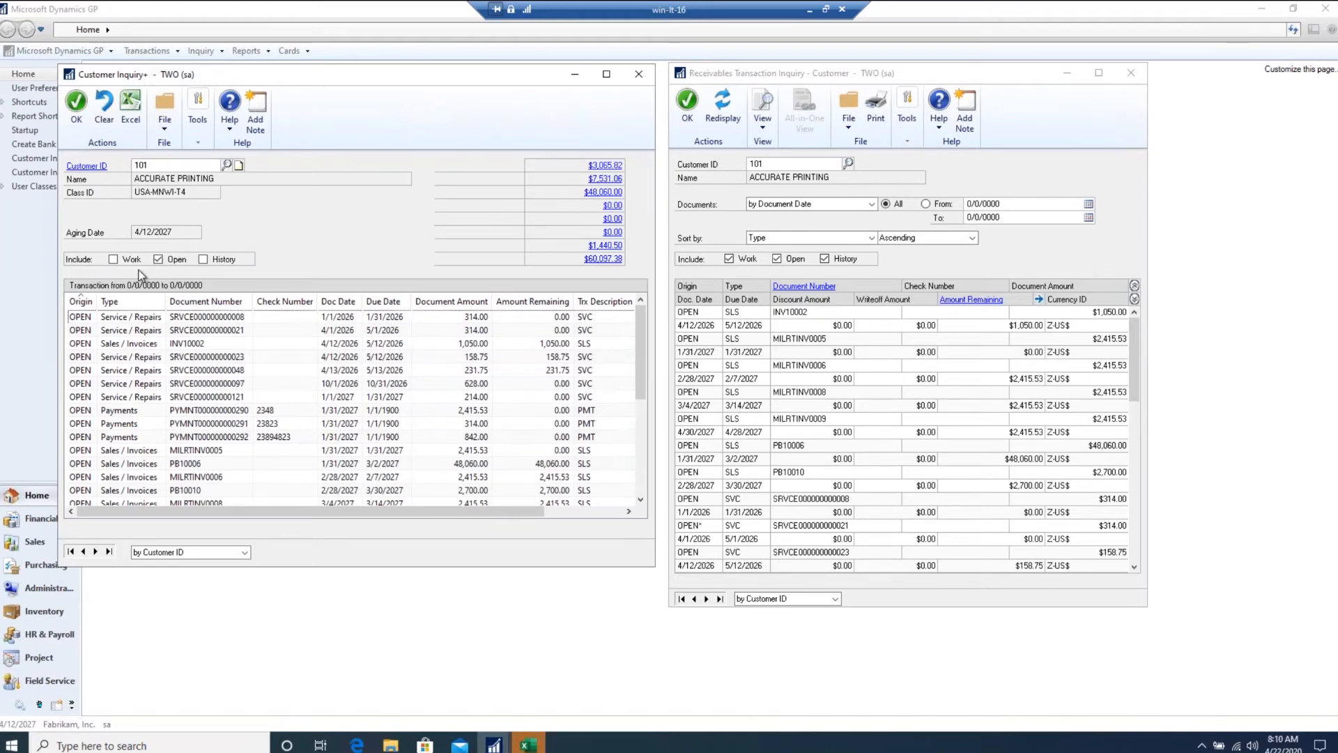
mouse_move(163, 239)
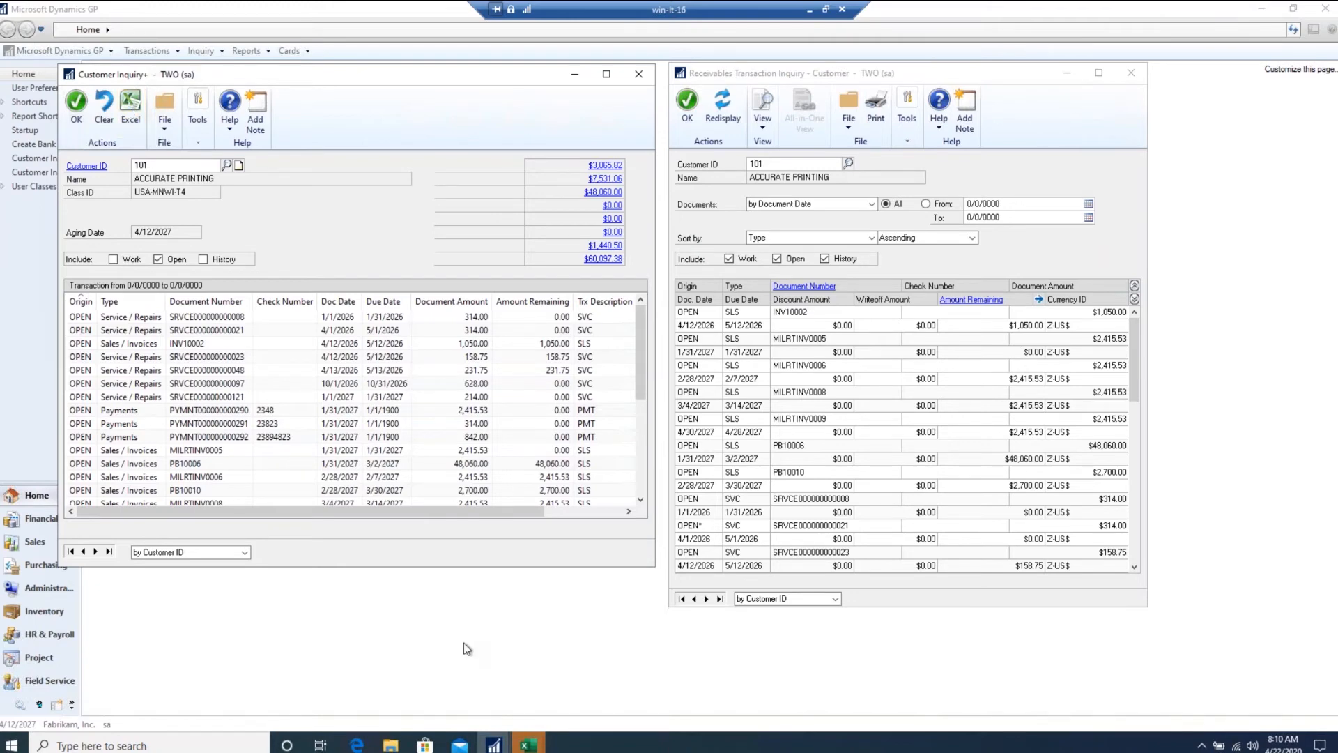
mouse_move(527, 745)
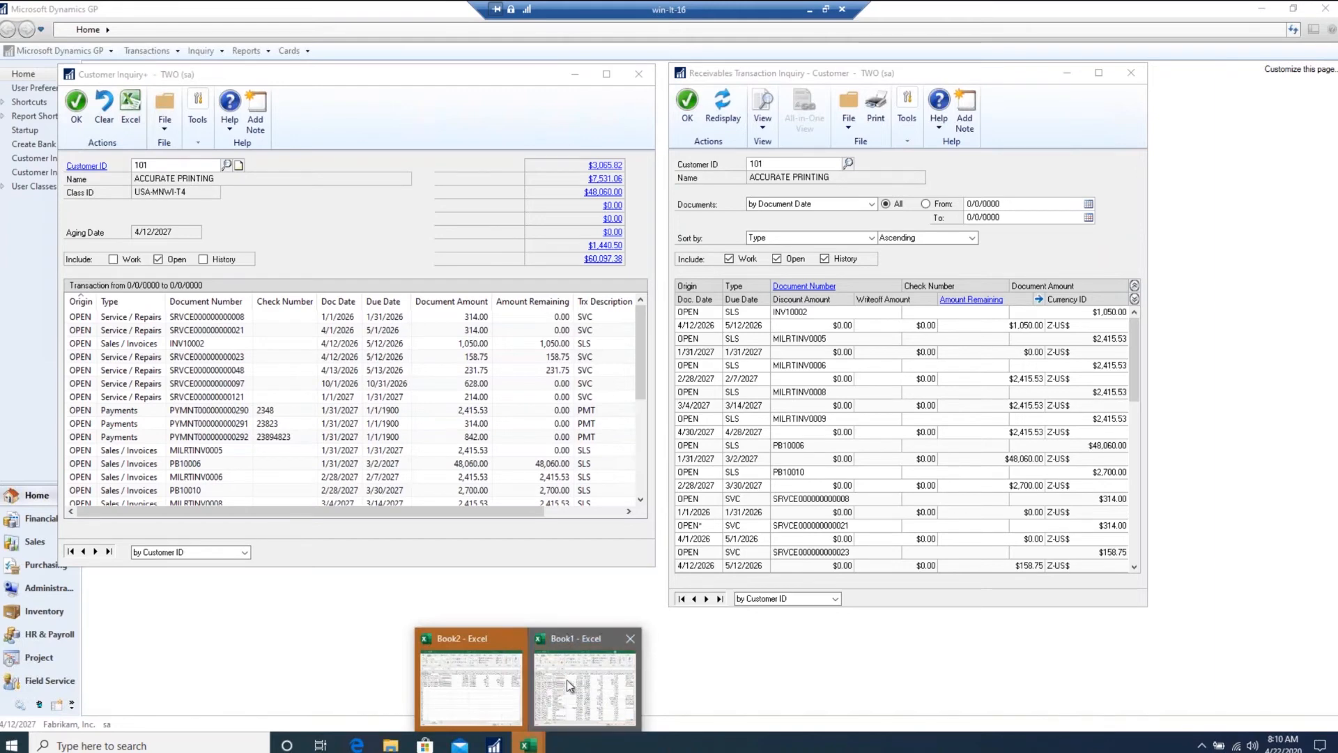
Narrow the inquiry to the $48,060.00 bucket, view PB10006's details, and export to Book1.
click(582, 683)
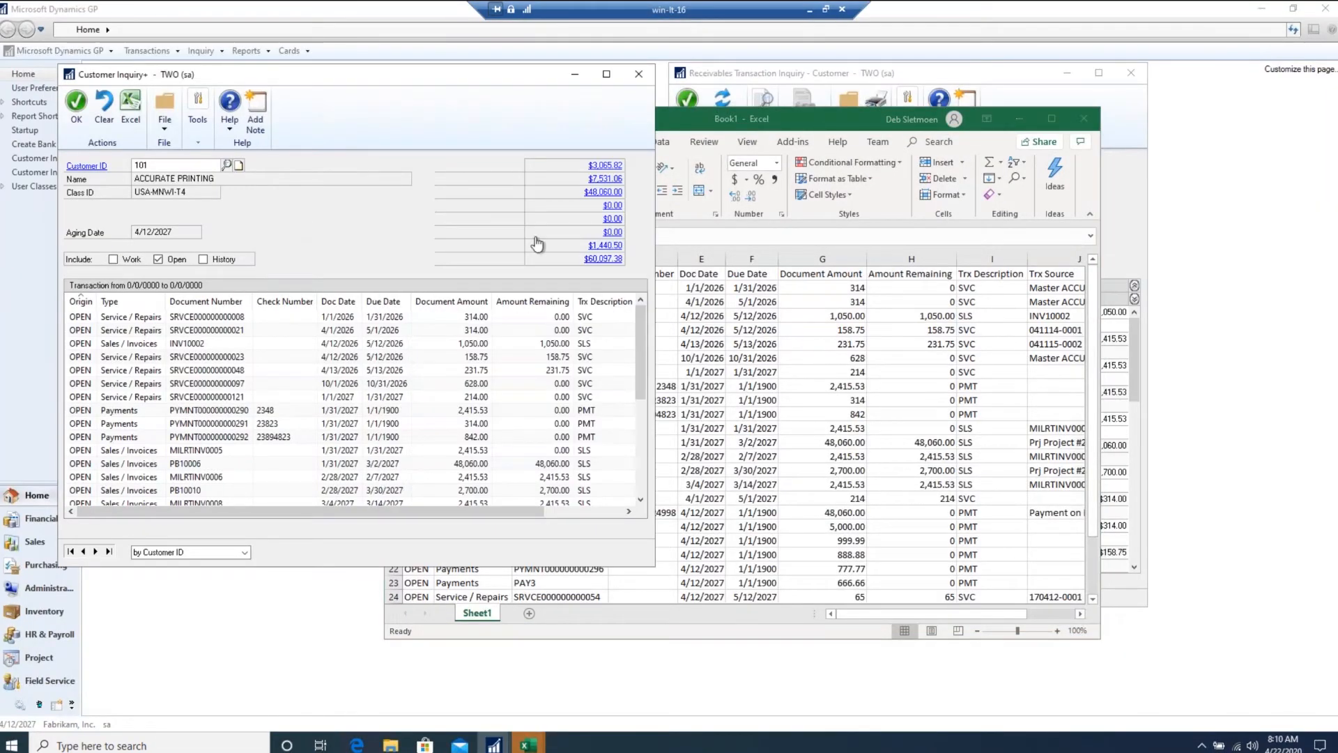
click(602, 192)
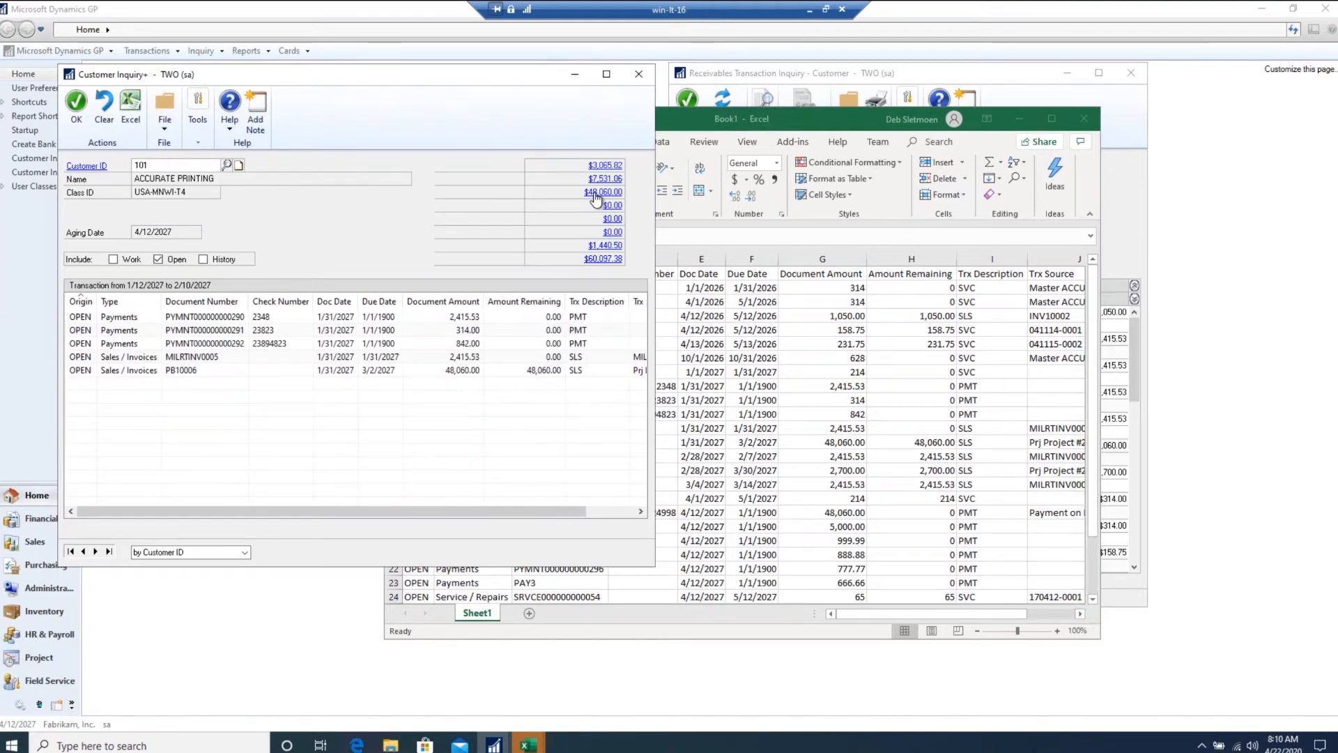
click(603, 191)
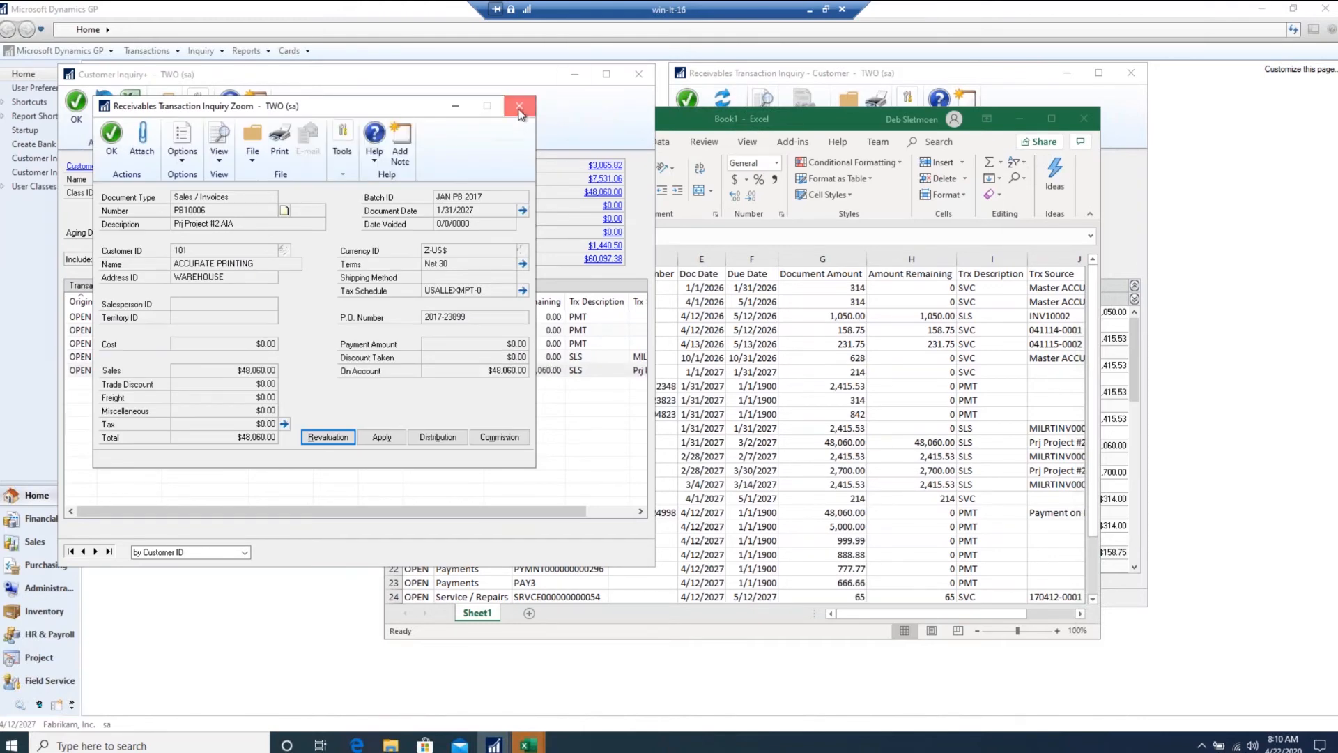
click(520, 106)
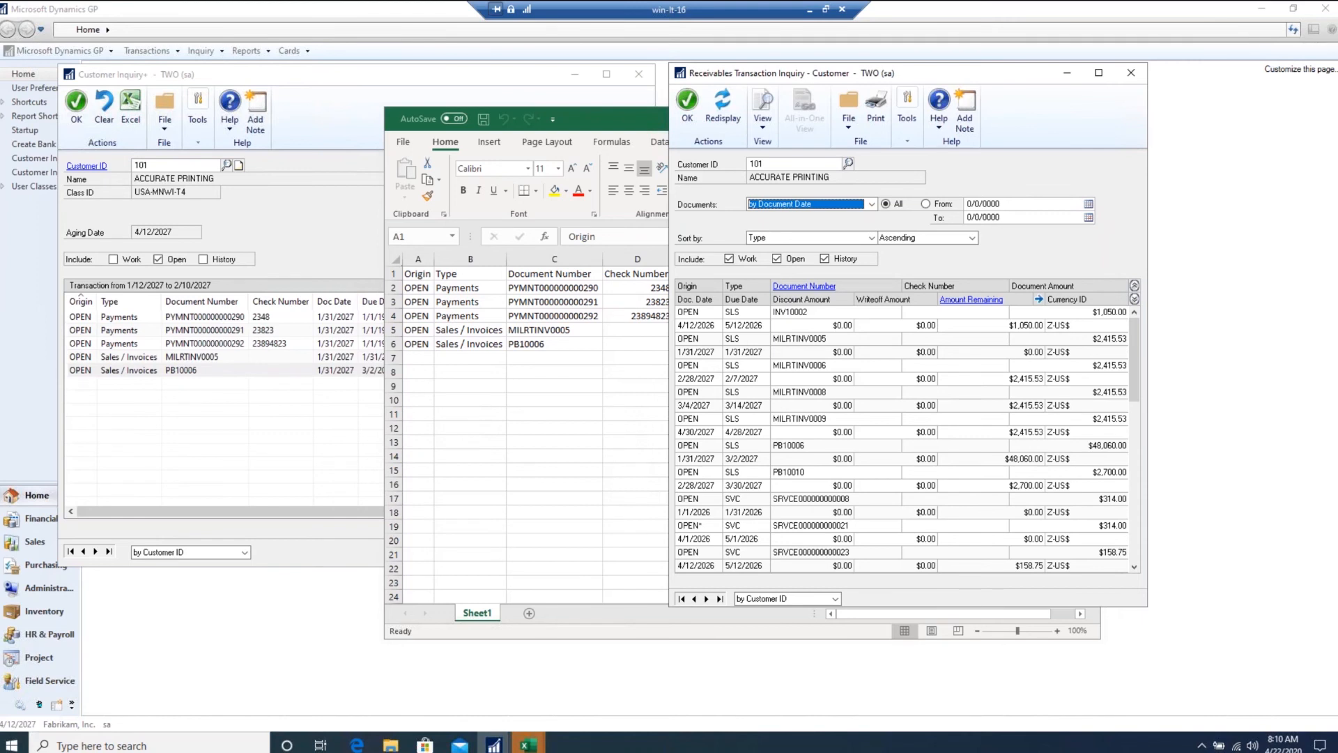
mouse_move(937, 68)
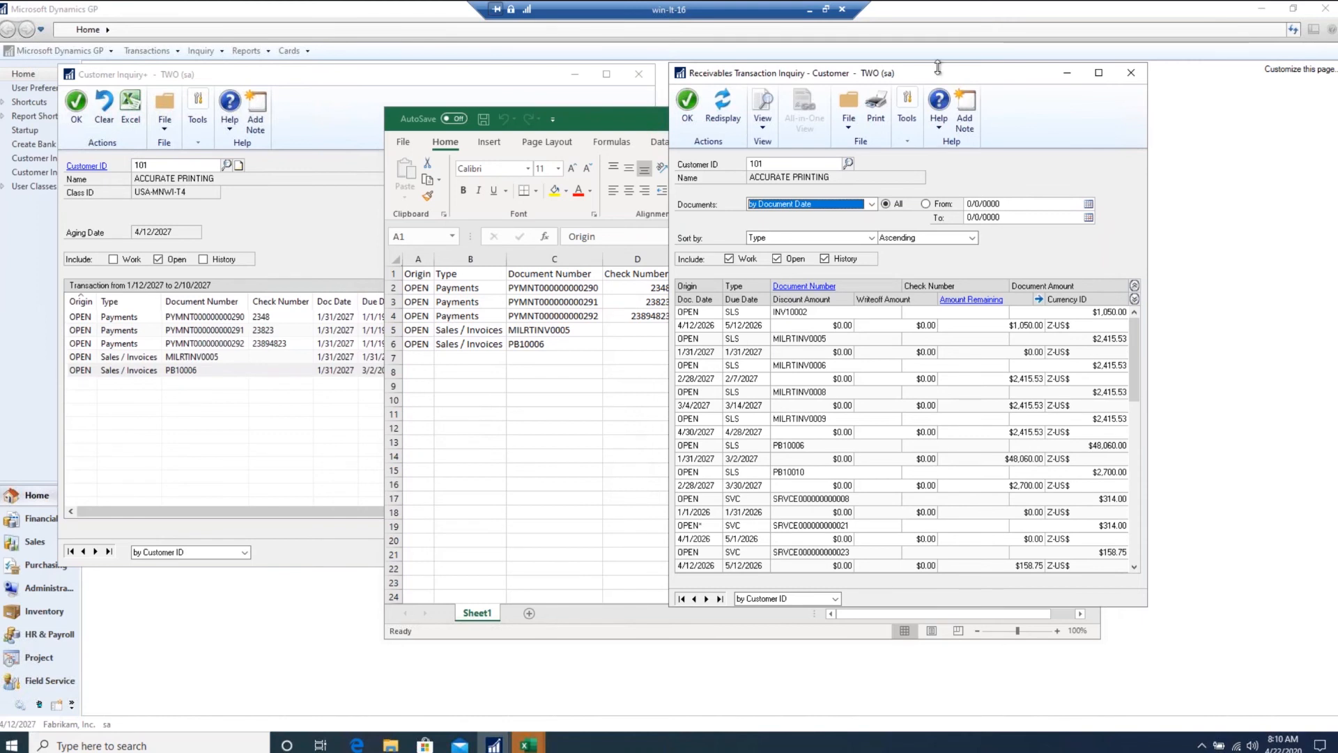
click(164, 106)
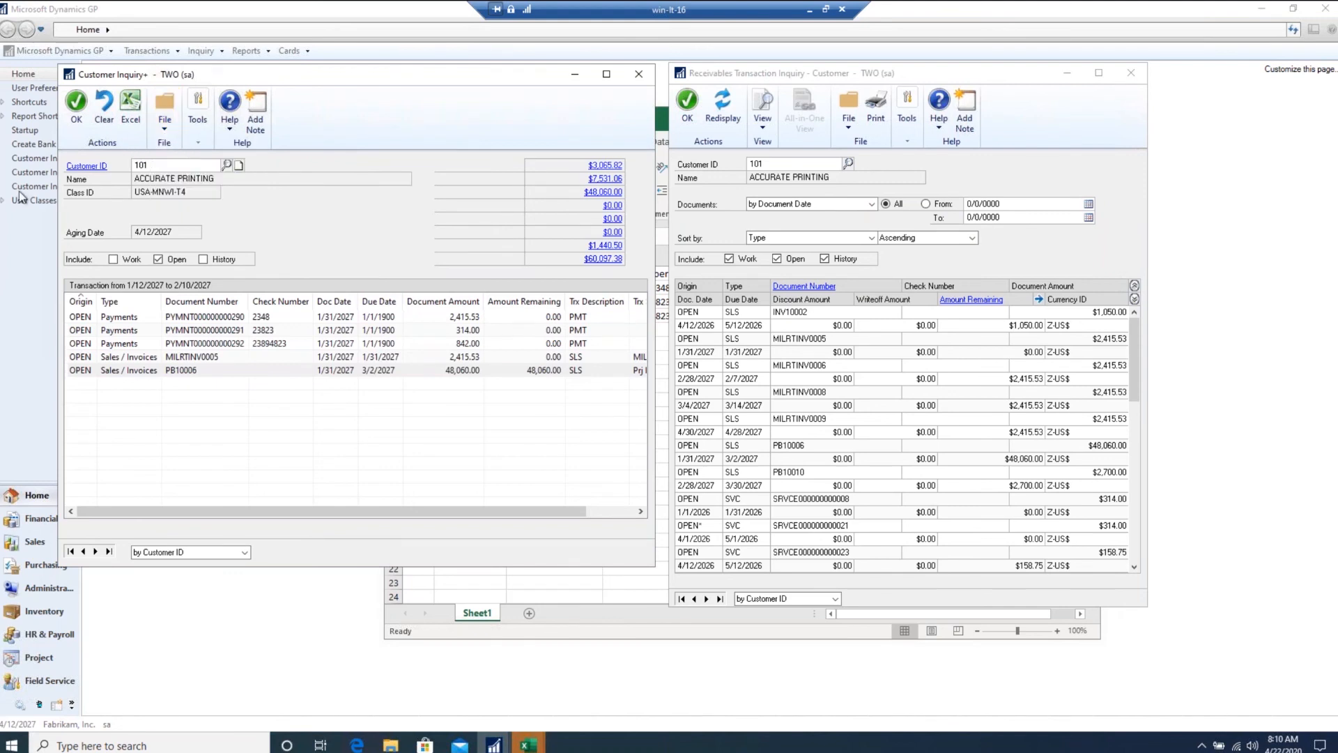
Bring Dynamics GP forward and step past customer 102 to WENNSOFT, customer 103.
click(1131, 72)
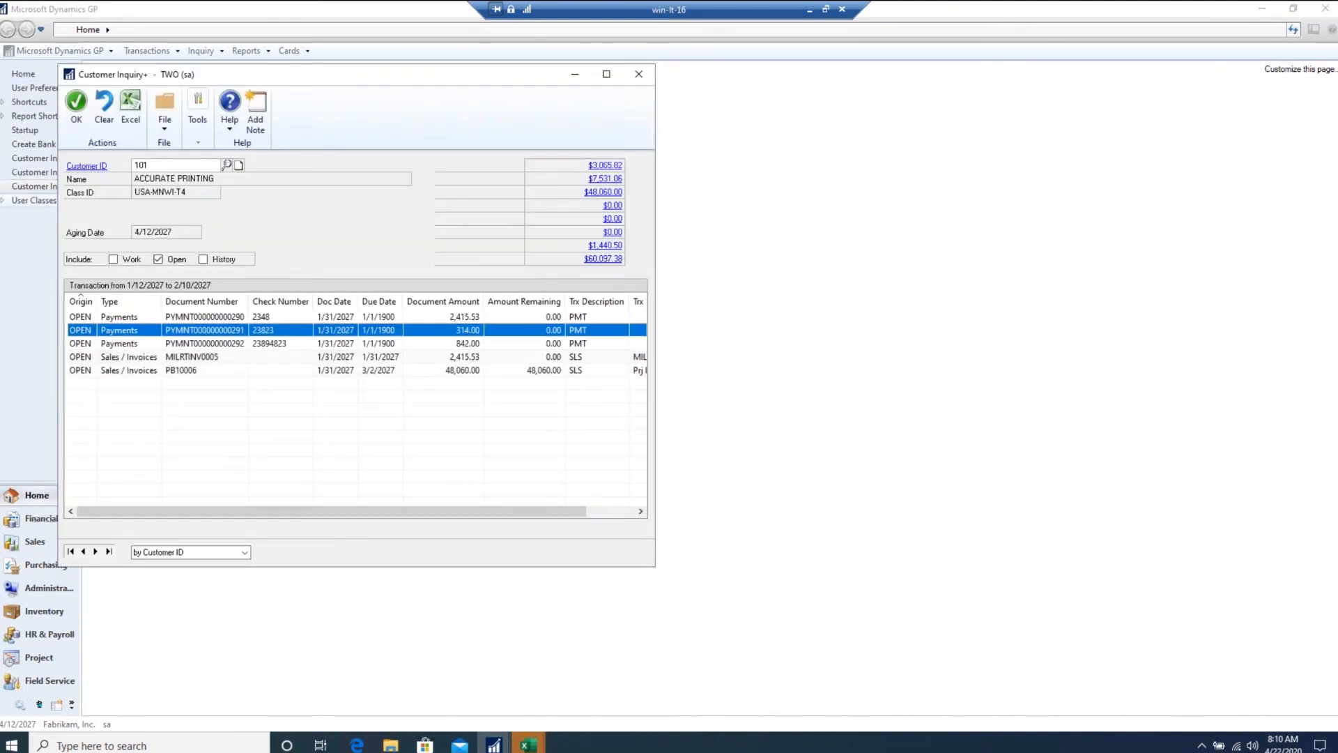
double_click(205, 331)
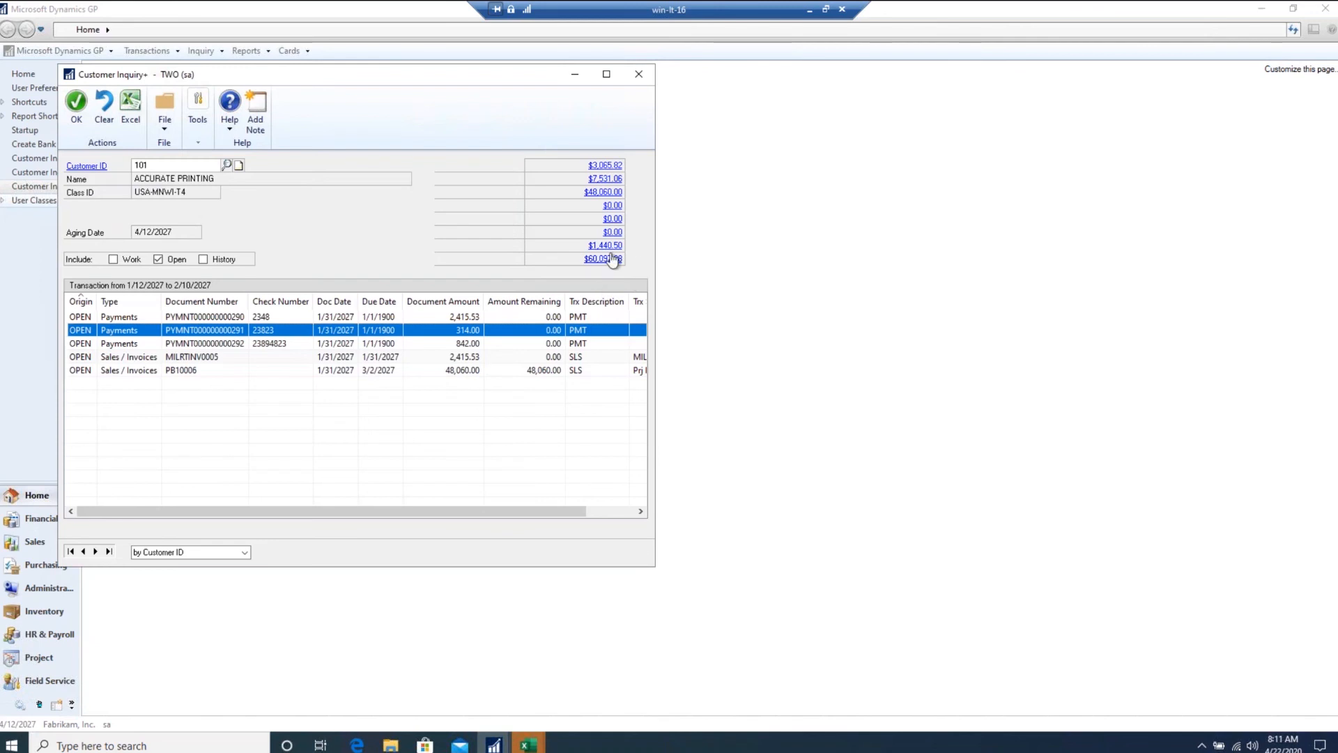
click(96, 551)
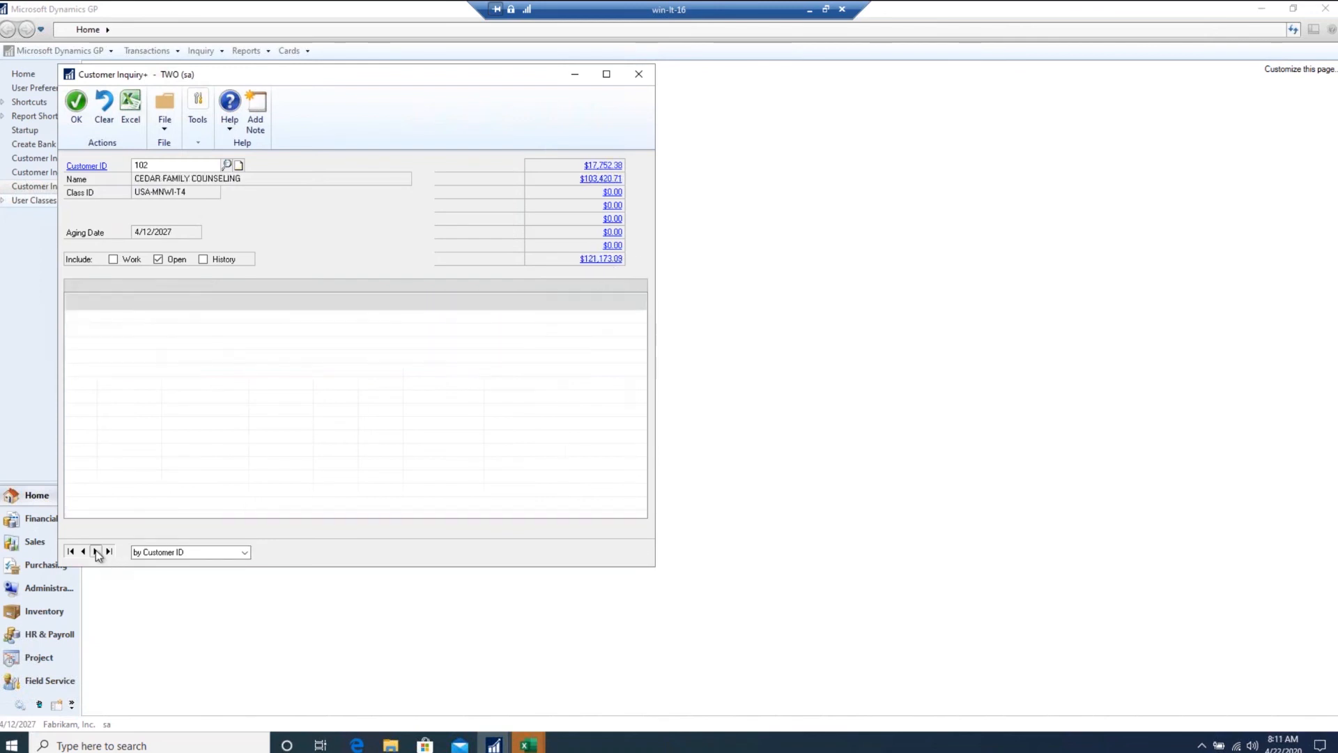
click(96, 551)
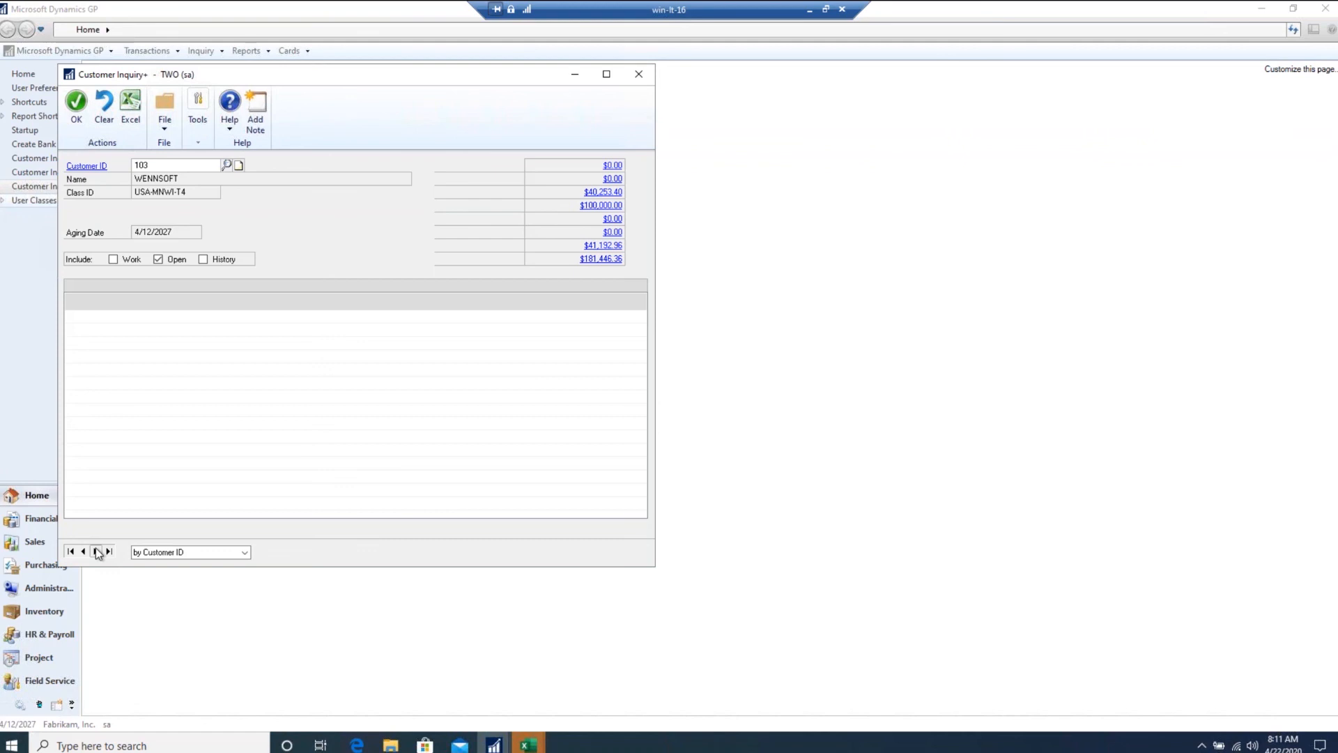
mouse_move(536, 517)
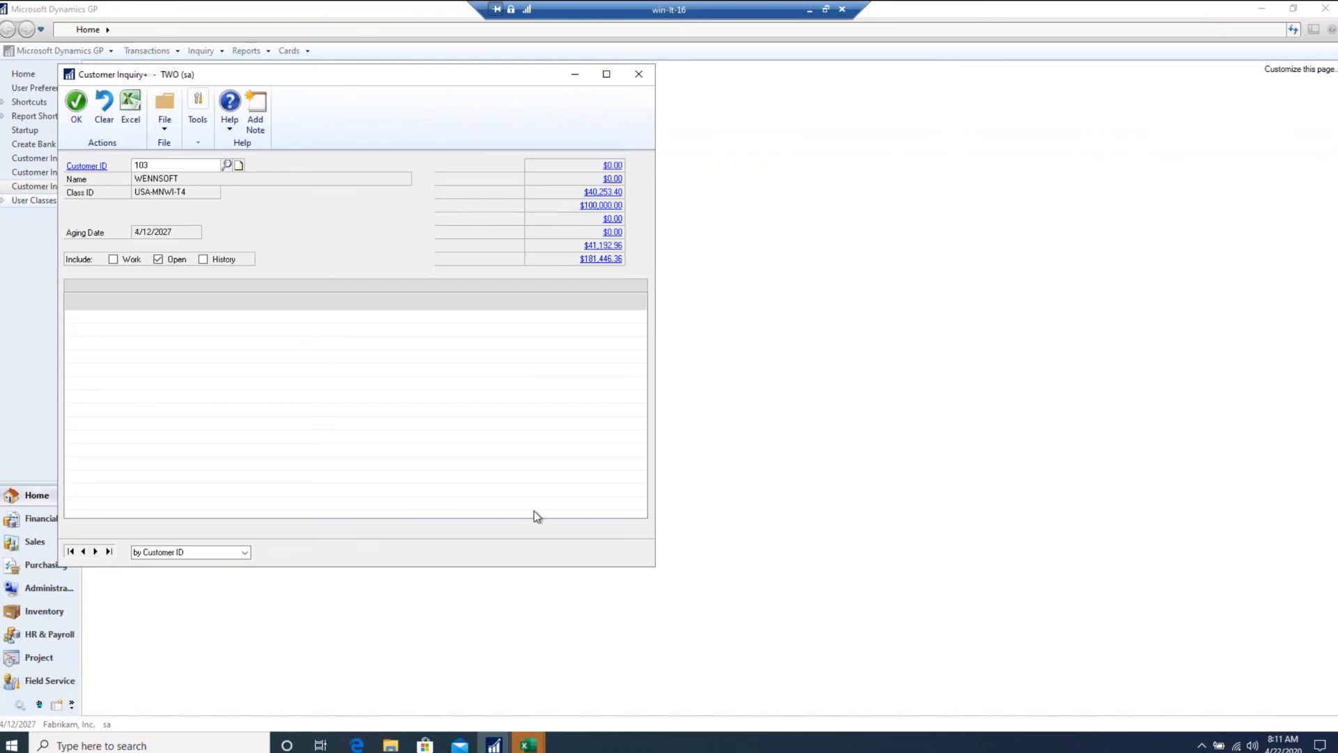